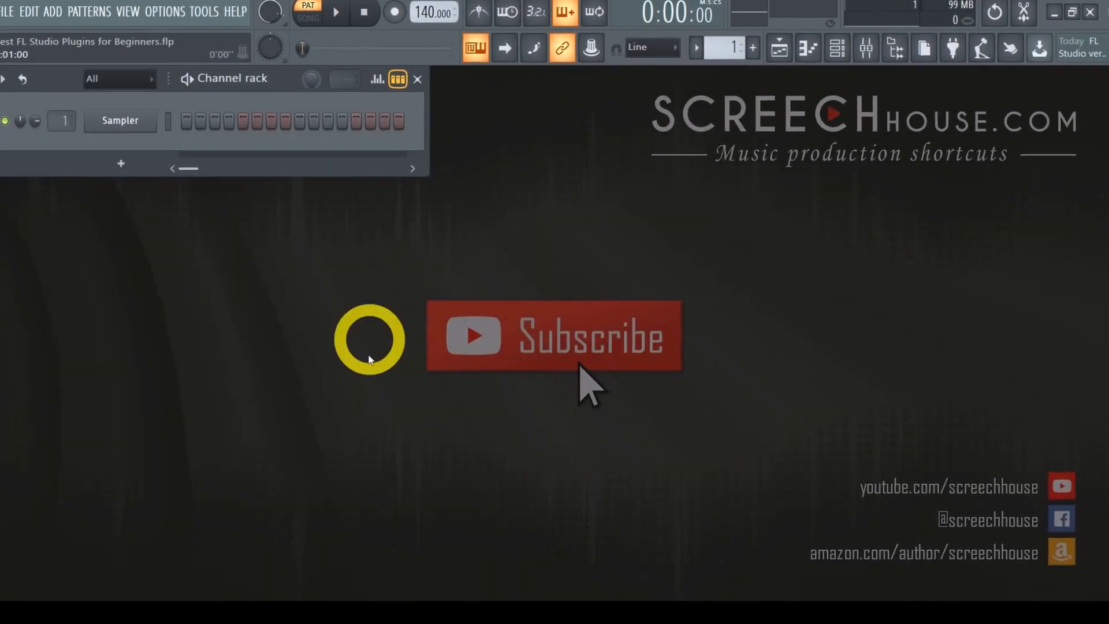
- Bring up the Channel rack's add-instrument list, then dismiss it without choosing a plugin
left_click(120, 12)
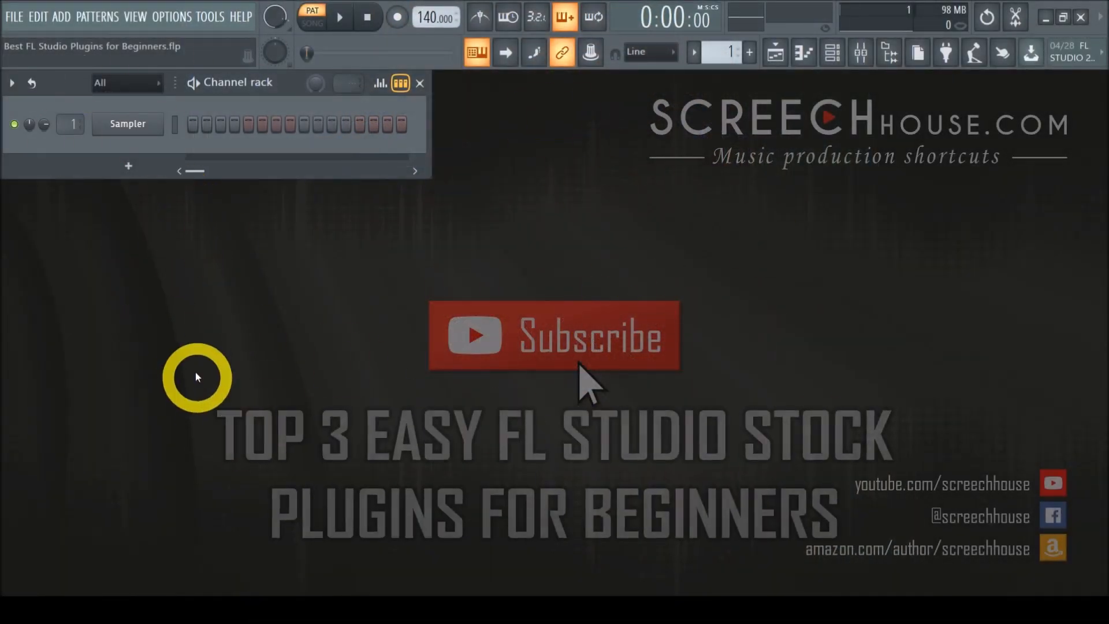
mouse_move(63, 24)
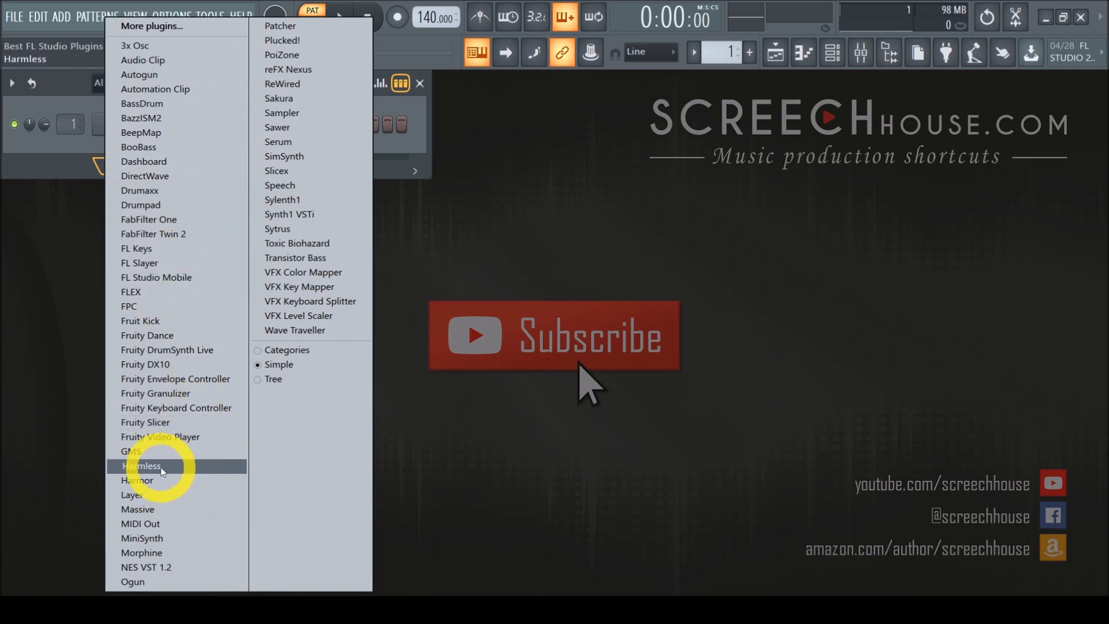
mouse_move(280, 143)
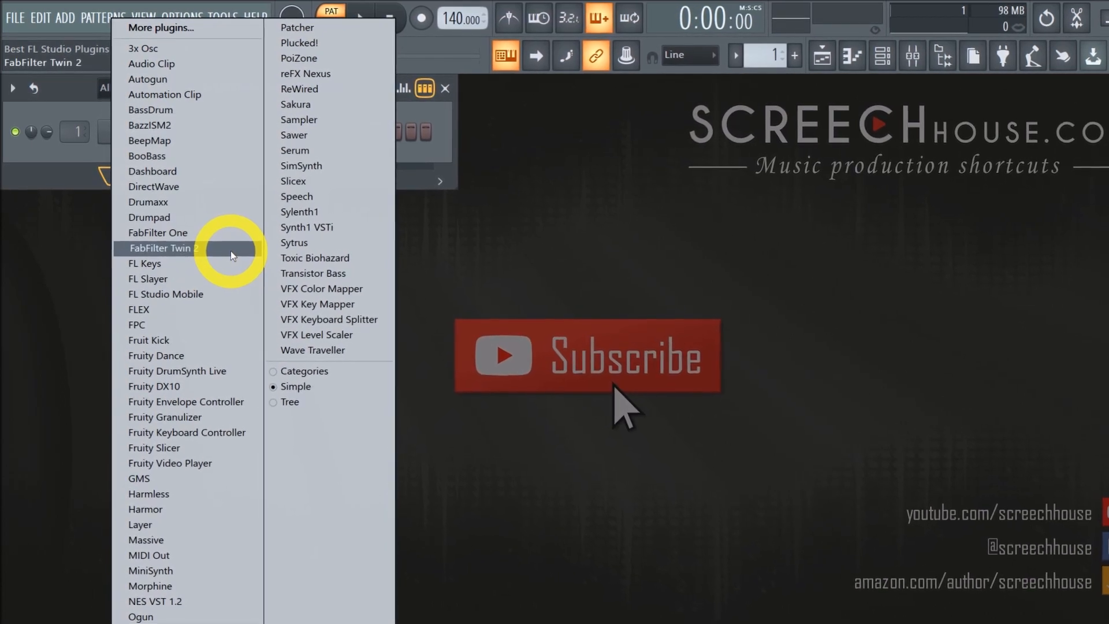
left_click(160, 250)
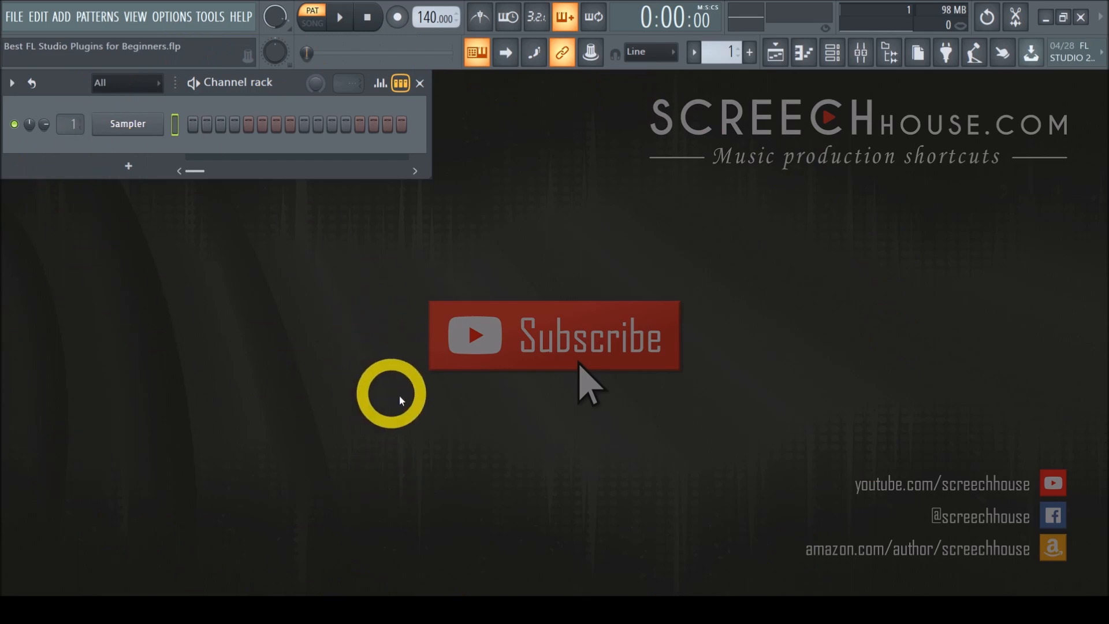
mouse_move(419, 407)
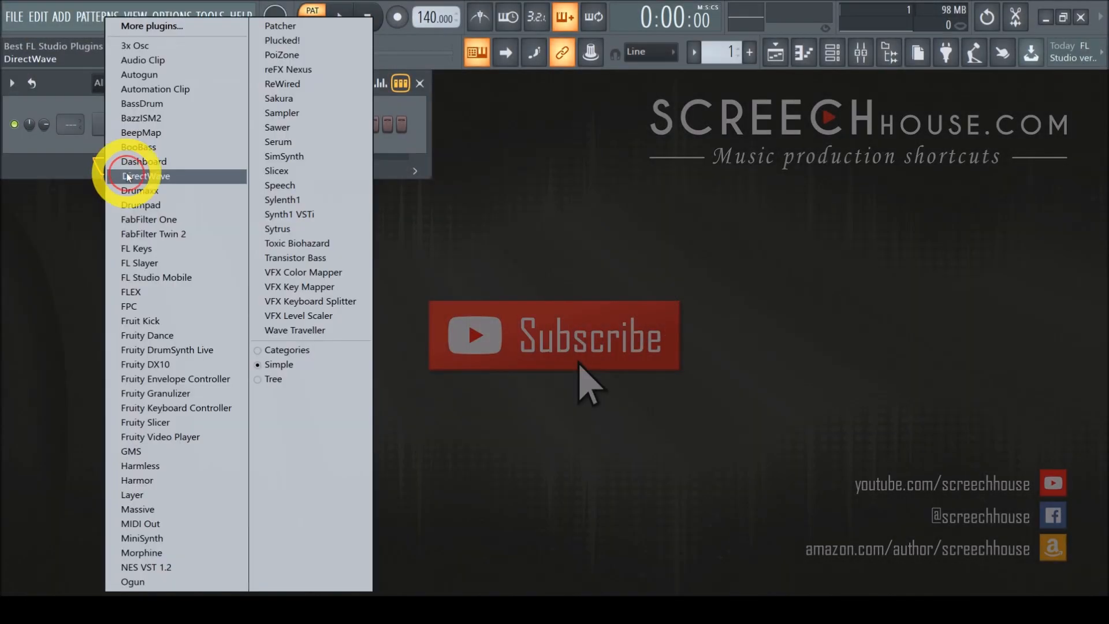
- Add a MiniSynth channel and browse its Osc Env, Filter, Effects and Phaser sections
left_click(141, 538)
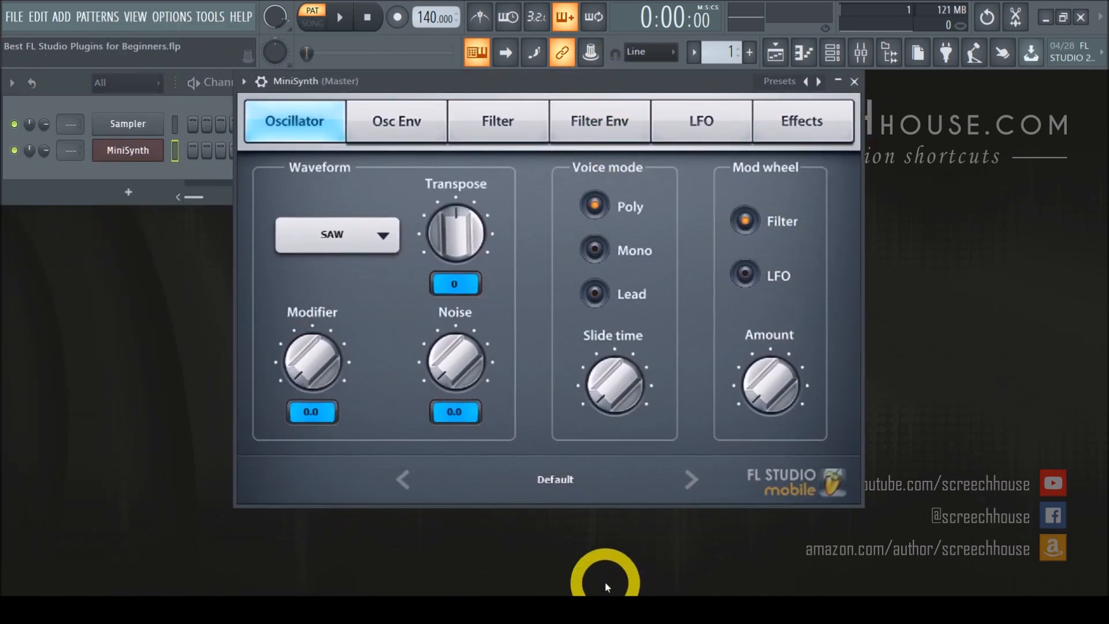
mouse_move(610, 559)
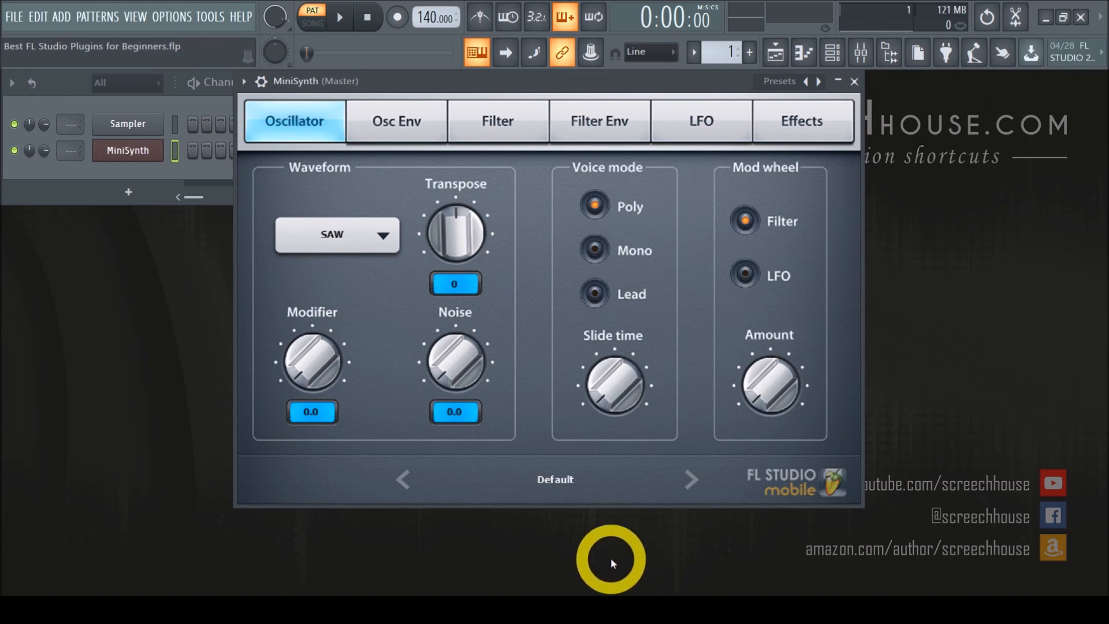
mouse_move(336, 389)
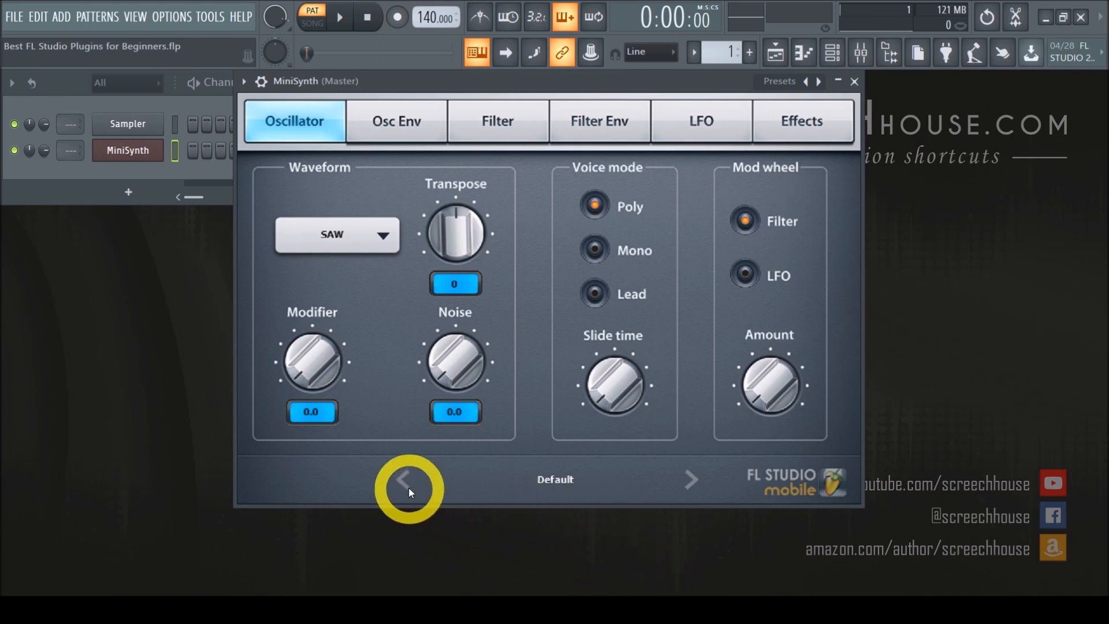
mouse_move(497, 120)
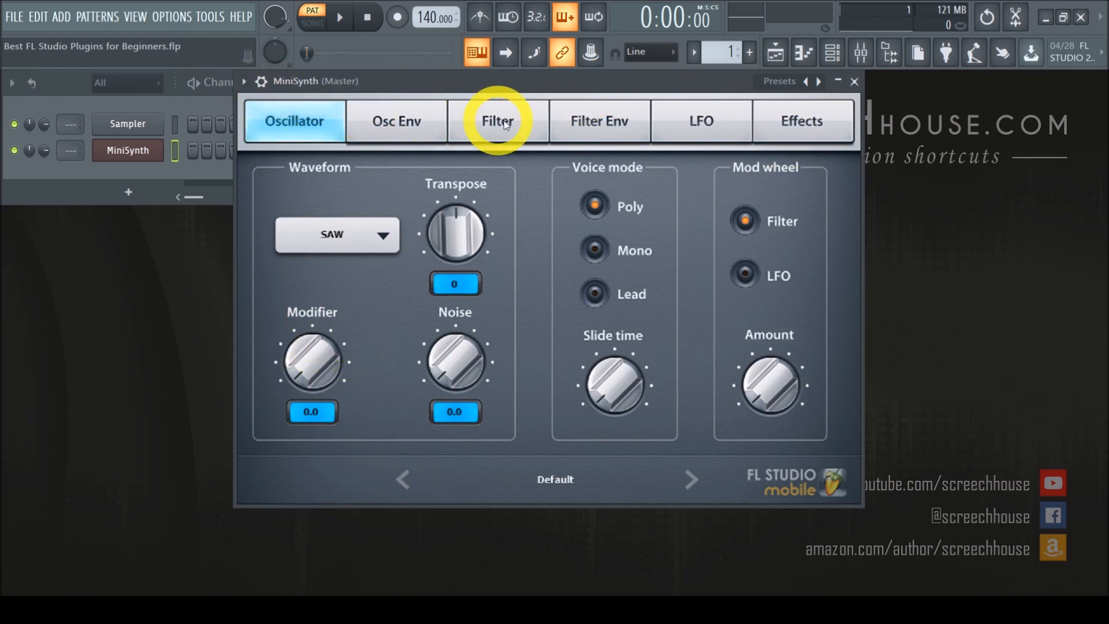
left_click(396, 122)
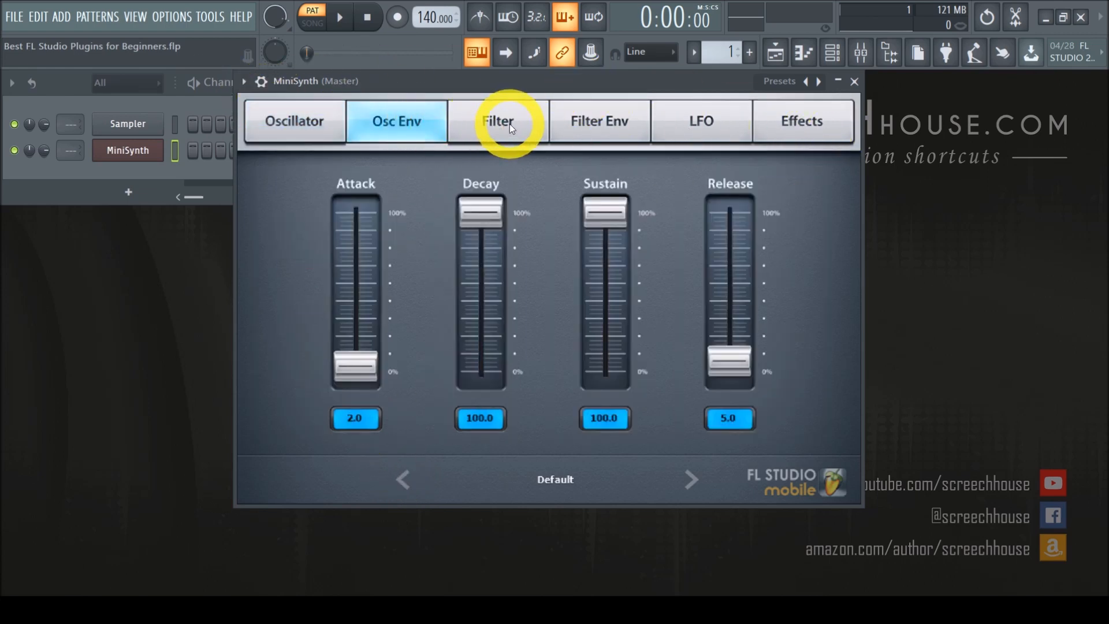
left_click(497, 121)
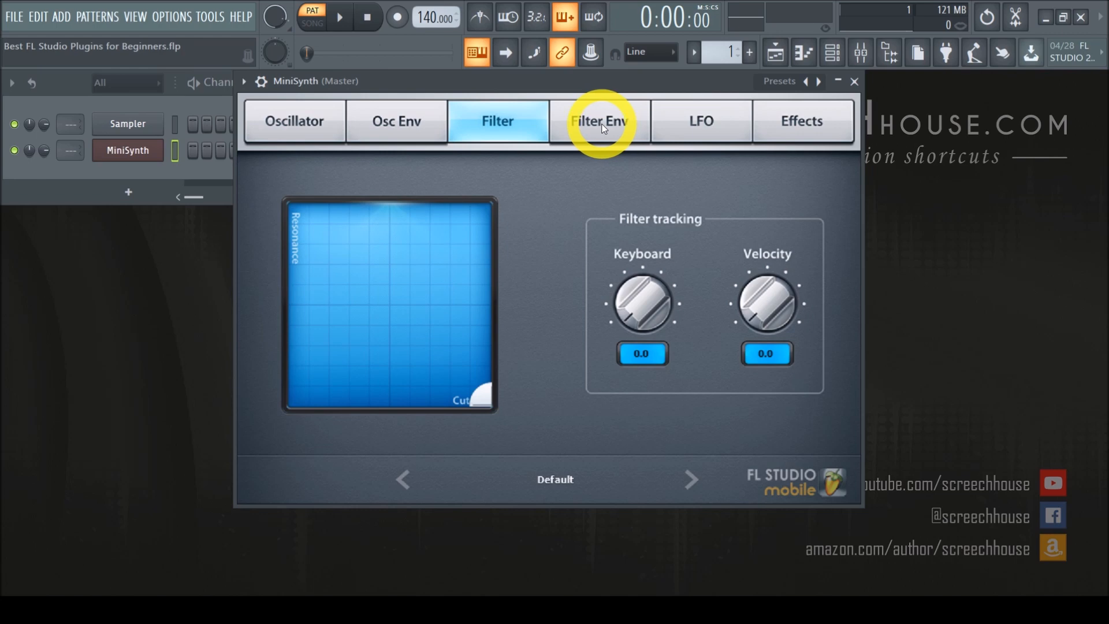
left_click(802, 121)
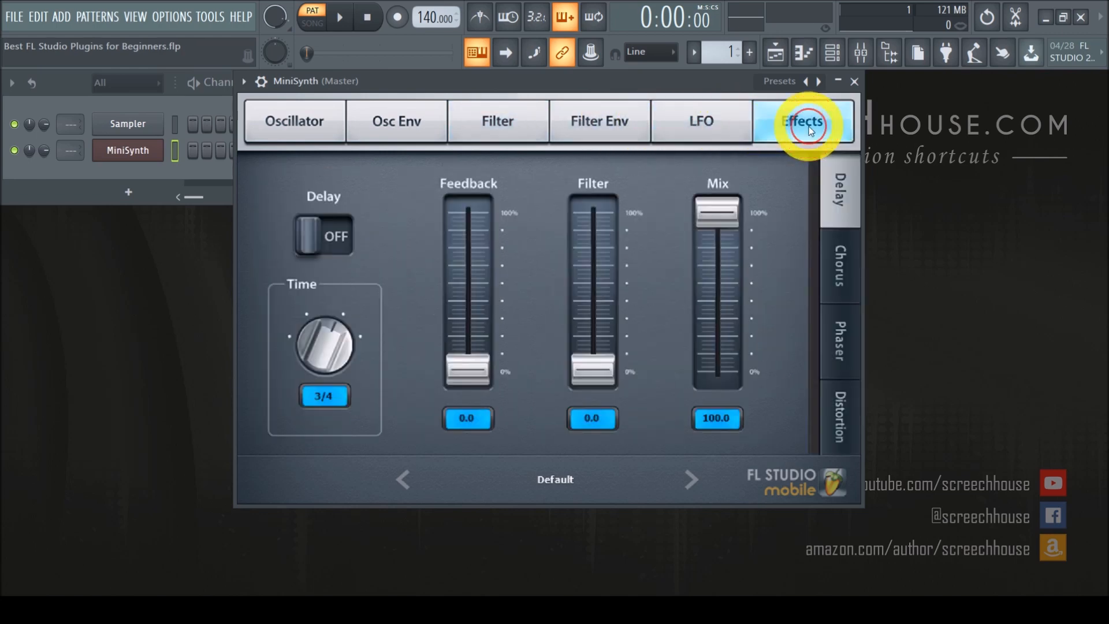
left_click(840, 344)
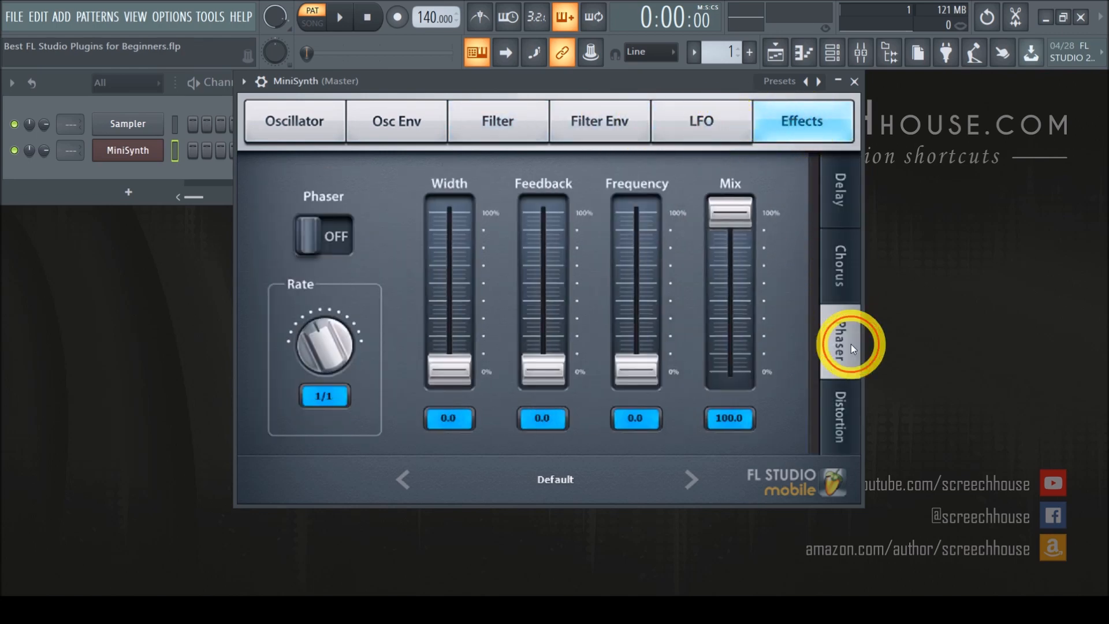
- Continue through MiniSynth's Filter Env, Effects and Oscillator pages without changing anything
left_click(599, 121)
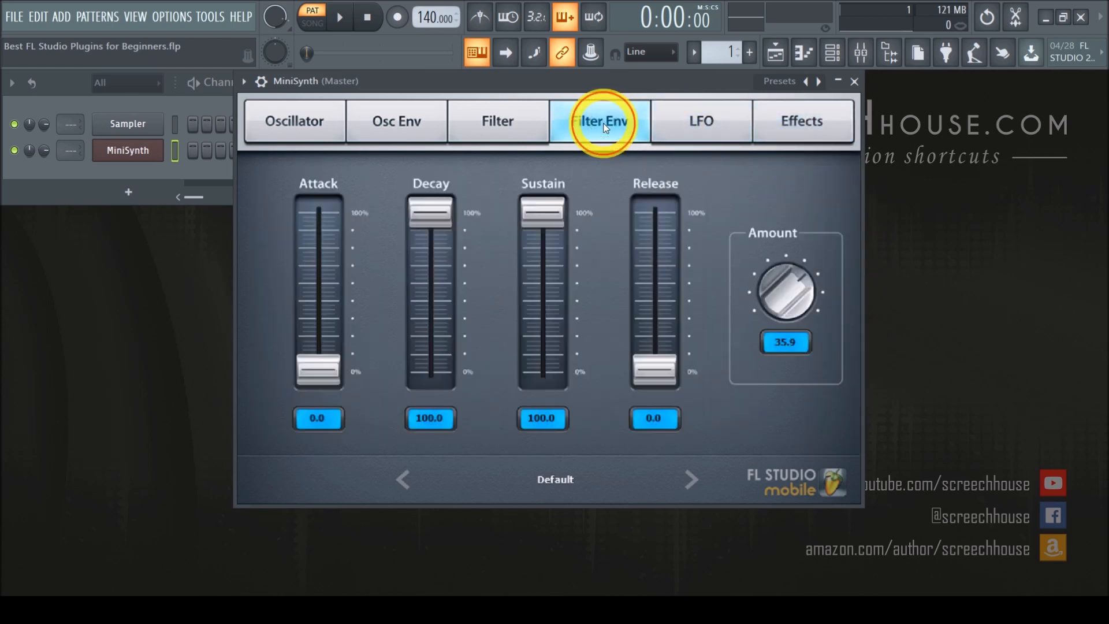
left_click(293, 121)
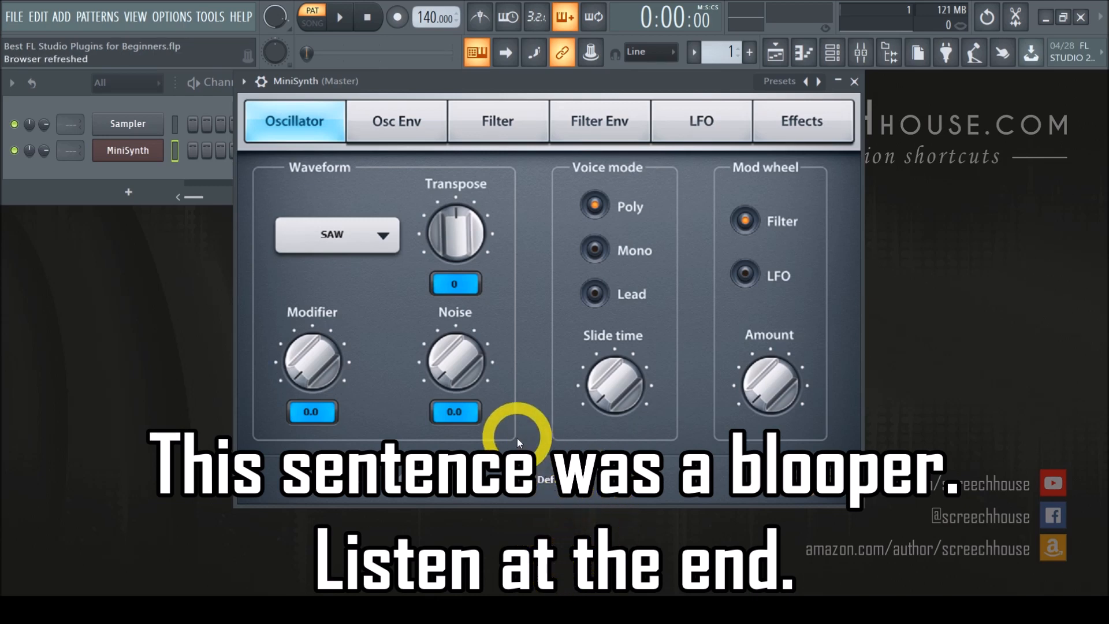
left_click(380, 235)
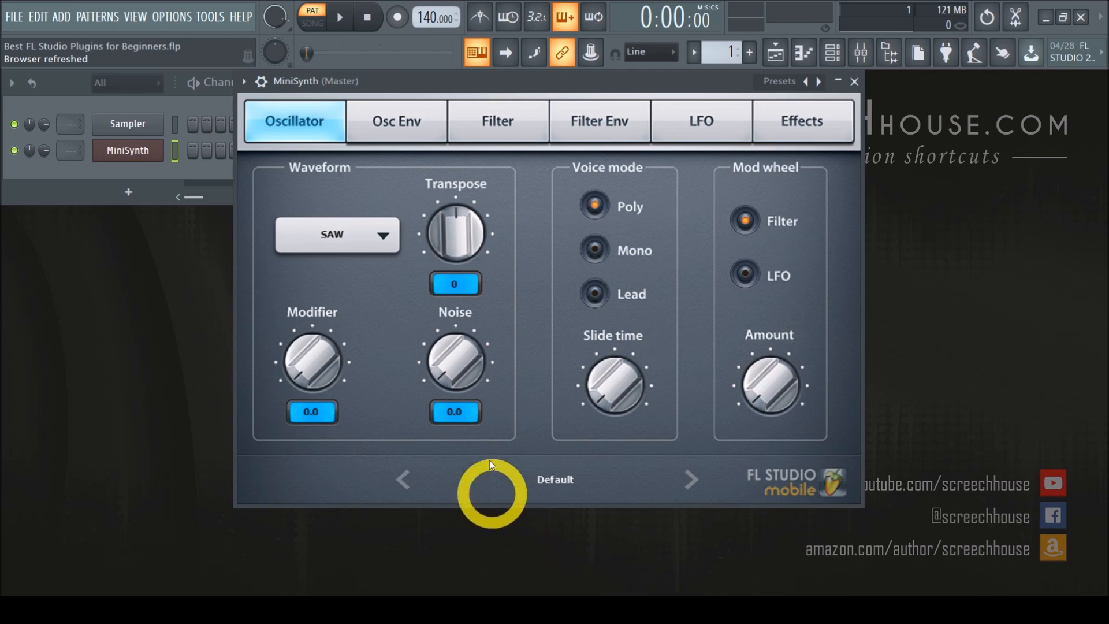
mouse_move(877, 141)
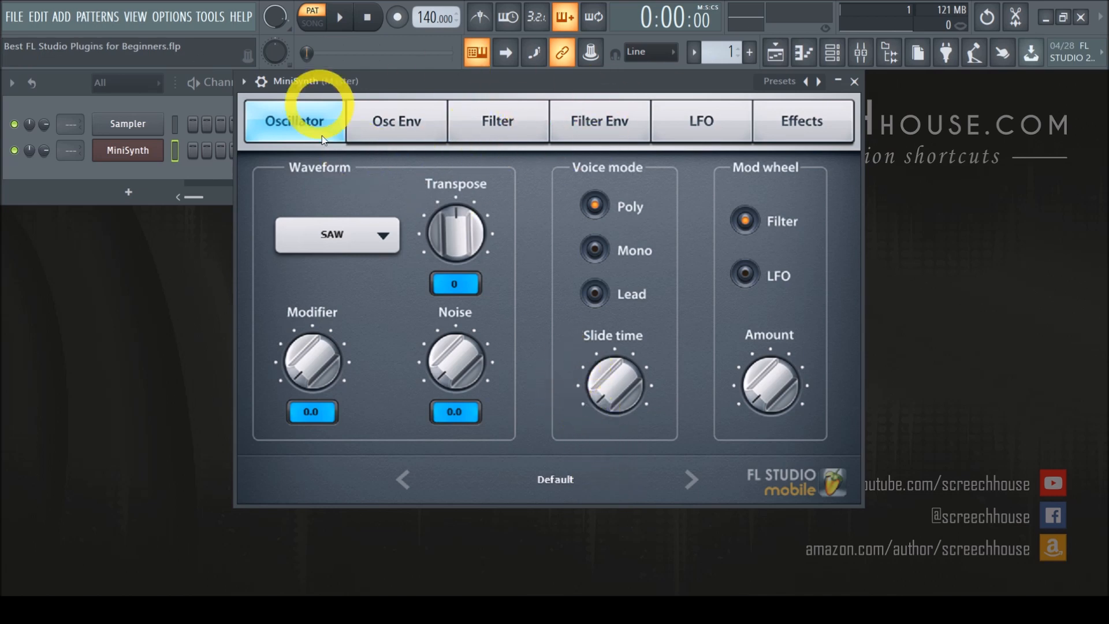
left_click(802, 120)
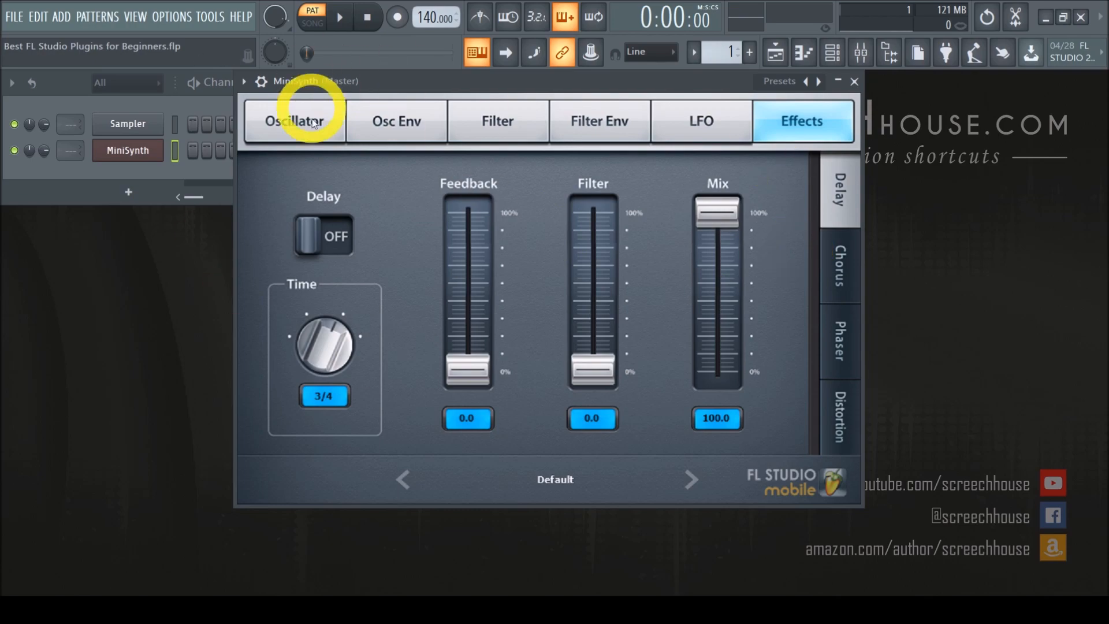
left_click(294, 121)
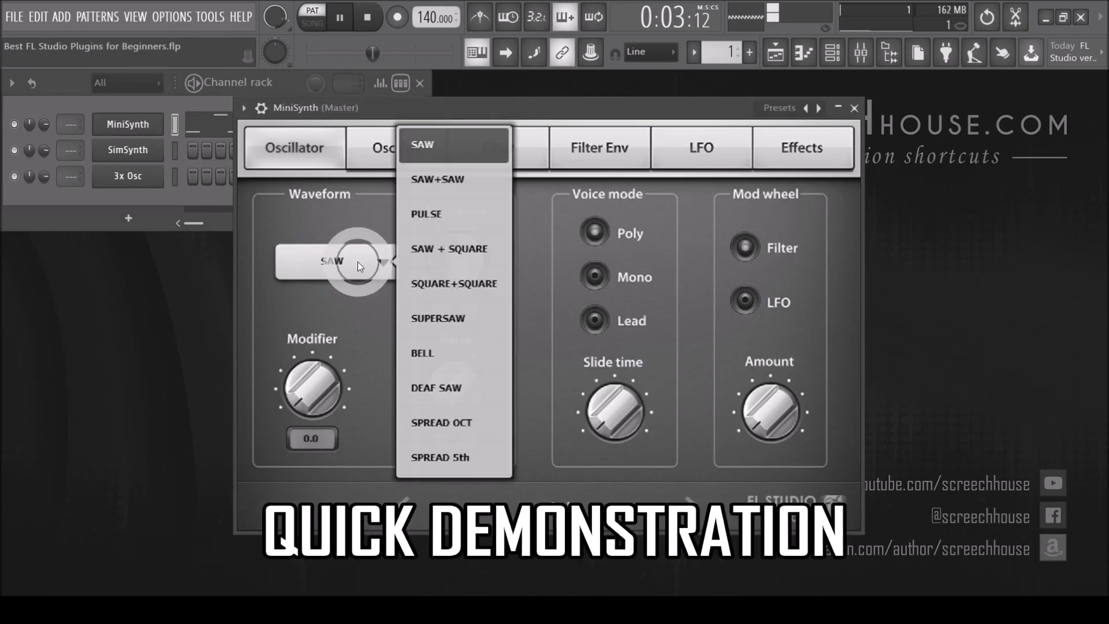
- Switch MiniSynth's waveform to SUPERSAW, add oscillator noise and lengthen the envelope release
left_click(437, 318)
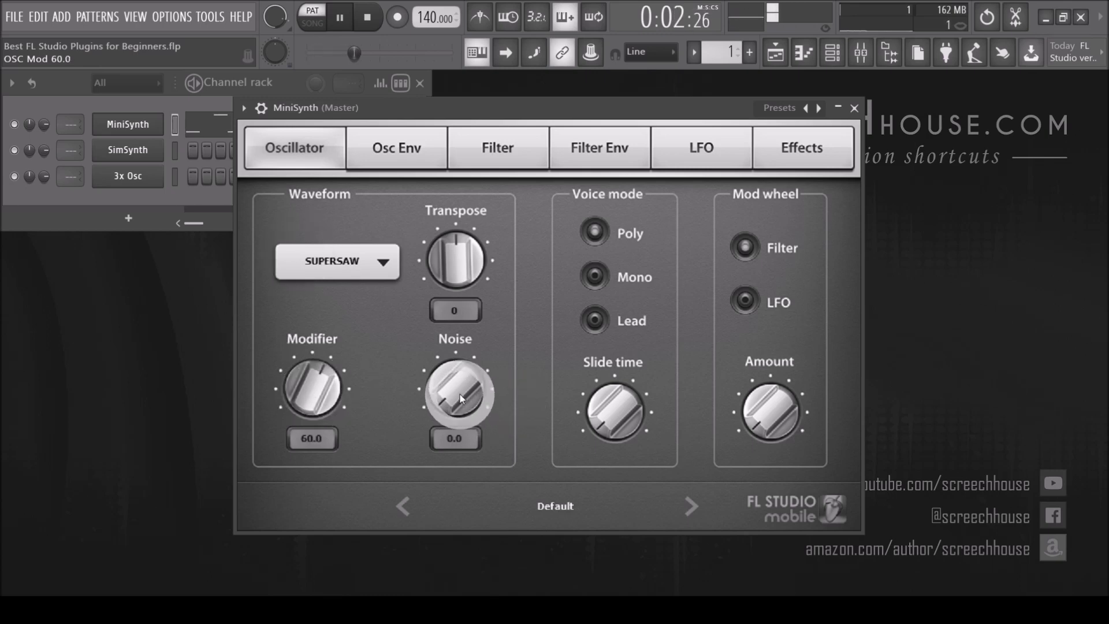
left_click_drag(456, 395, 456, 354)
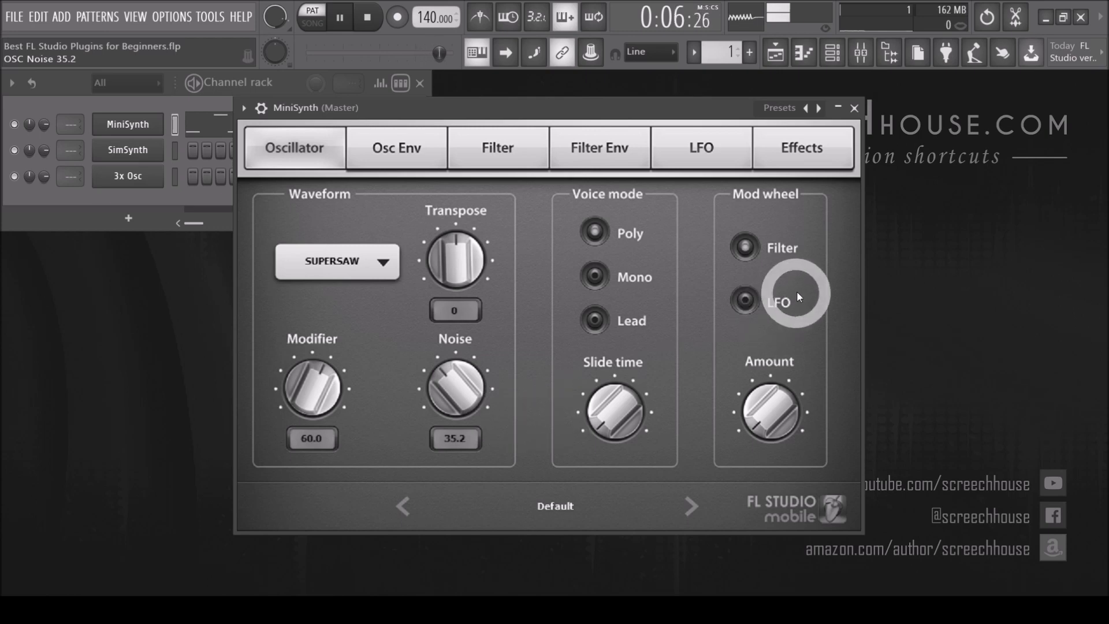
left_click(395, 147)
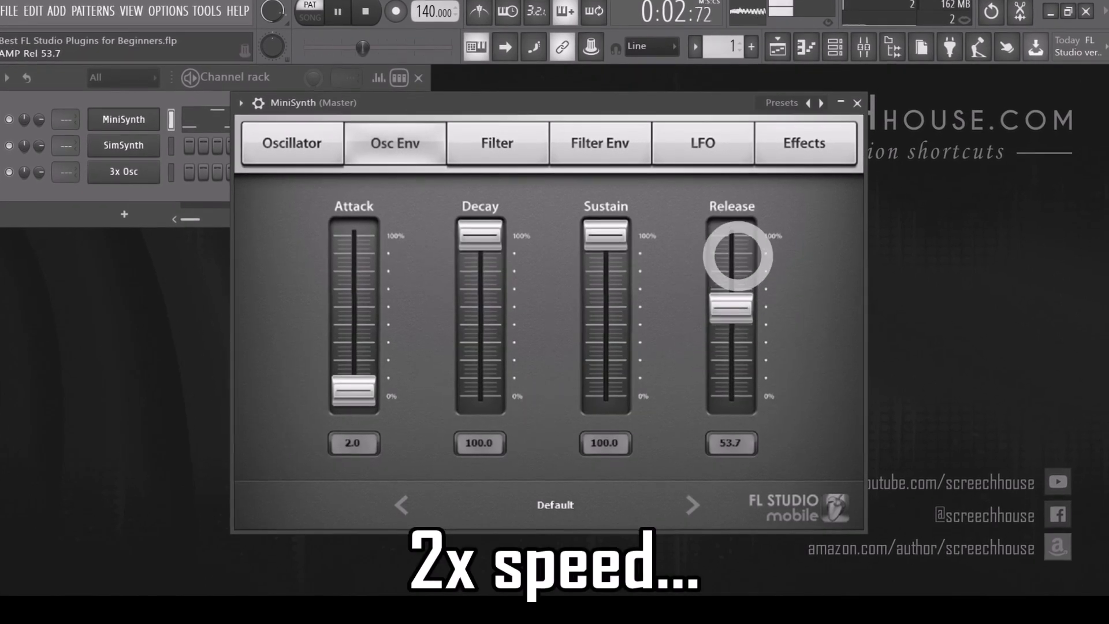
left_click(600, 143)
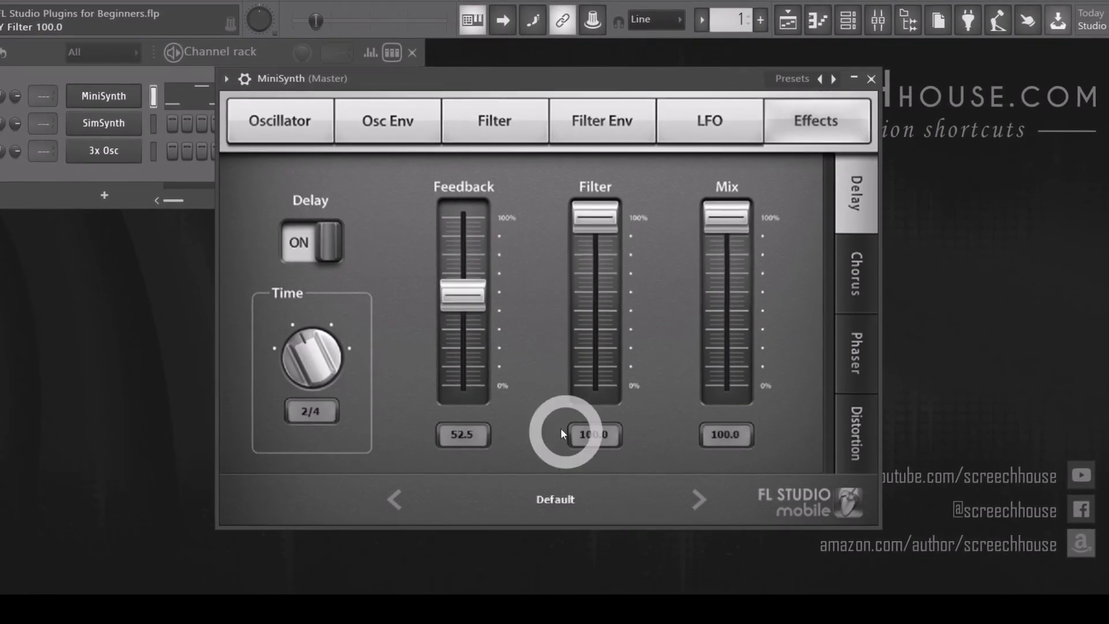
- Enable delay at about two-thirds mix, plus chorus and distortion in MiniSynth's effects
left_click_drag(311, 357, 322, 346)
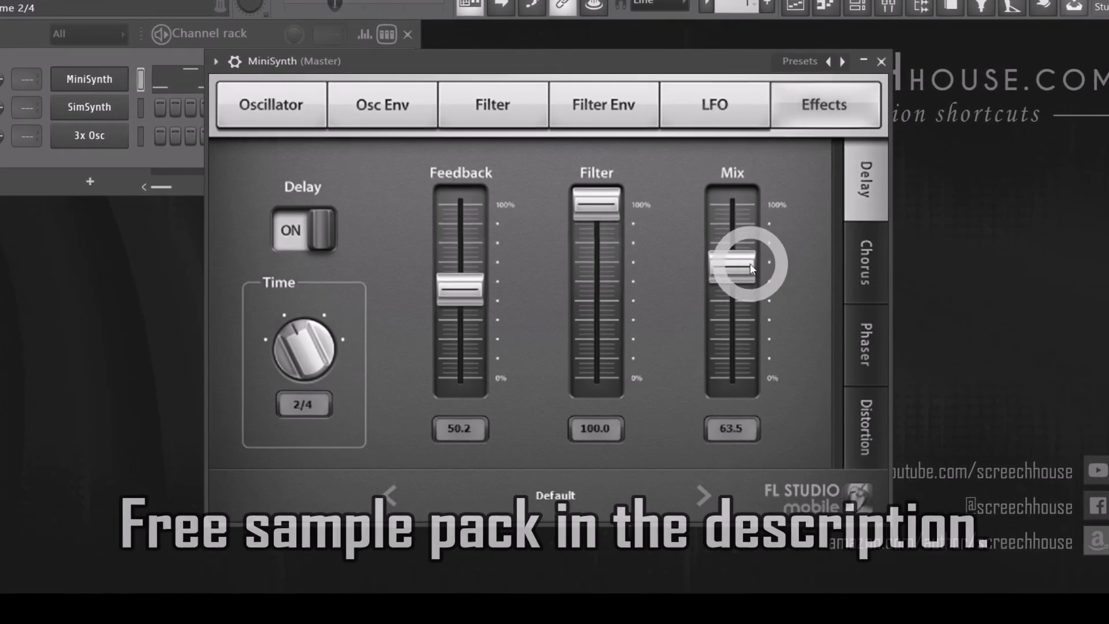
left_click(865, 262)
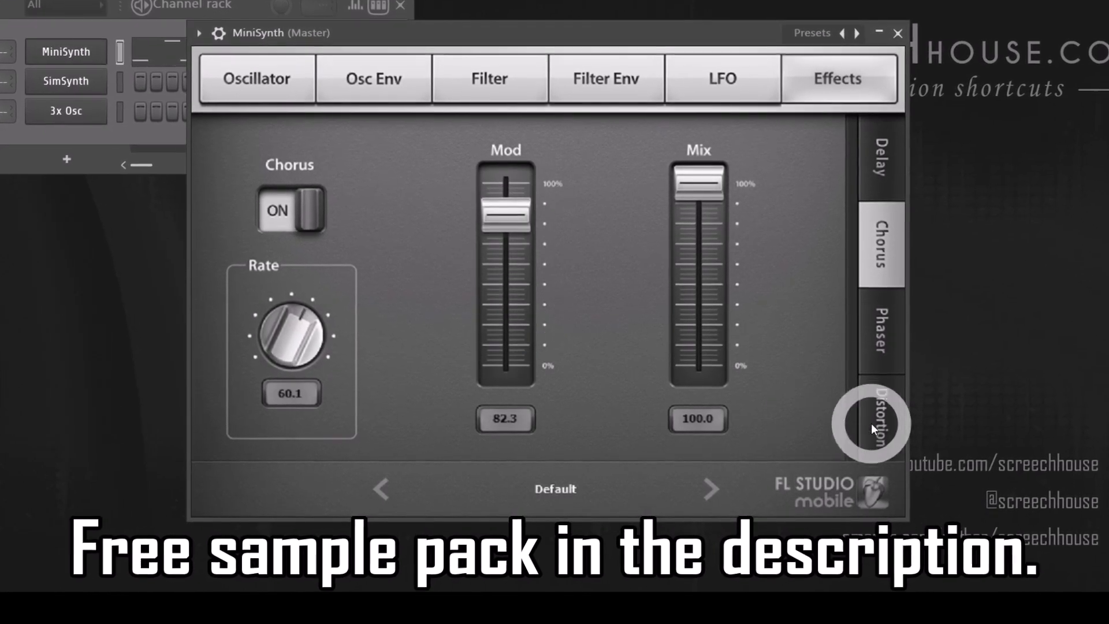
left_click(881, 417)
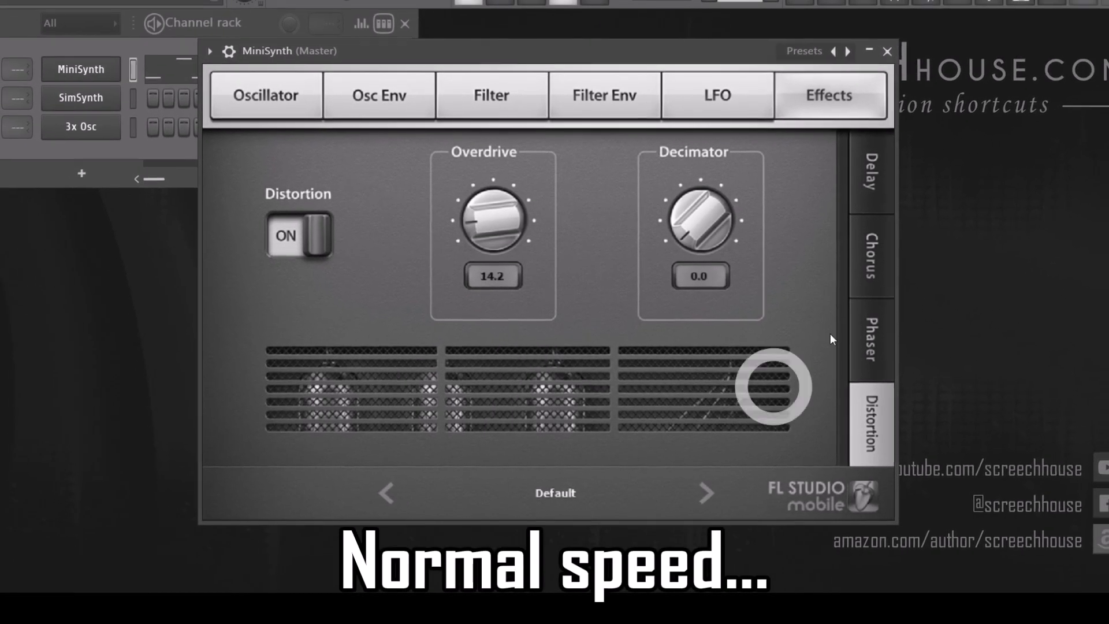
left_click(276, 117)
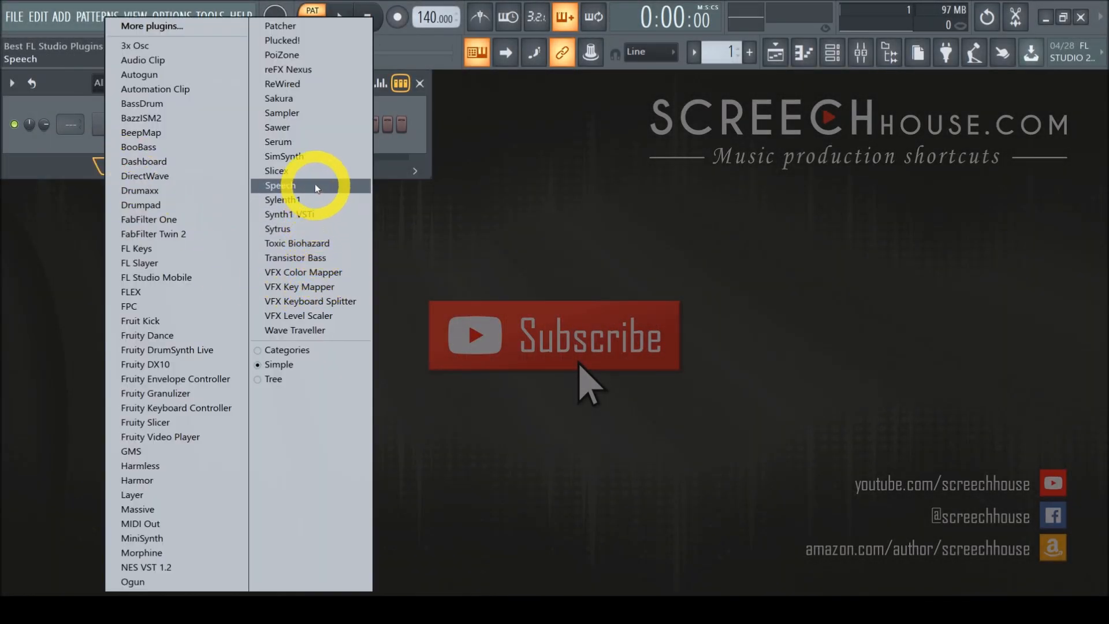
- Add a SimSynth channel from the plugin list, opening its window at defaults
left_click(284, 156)
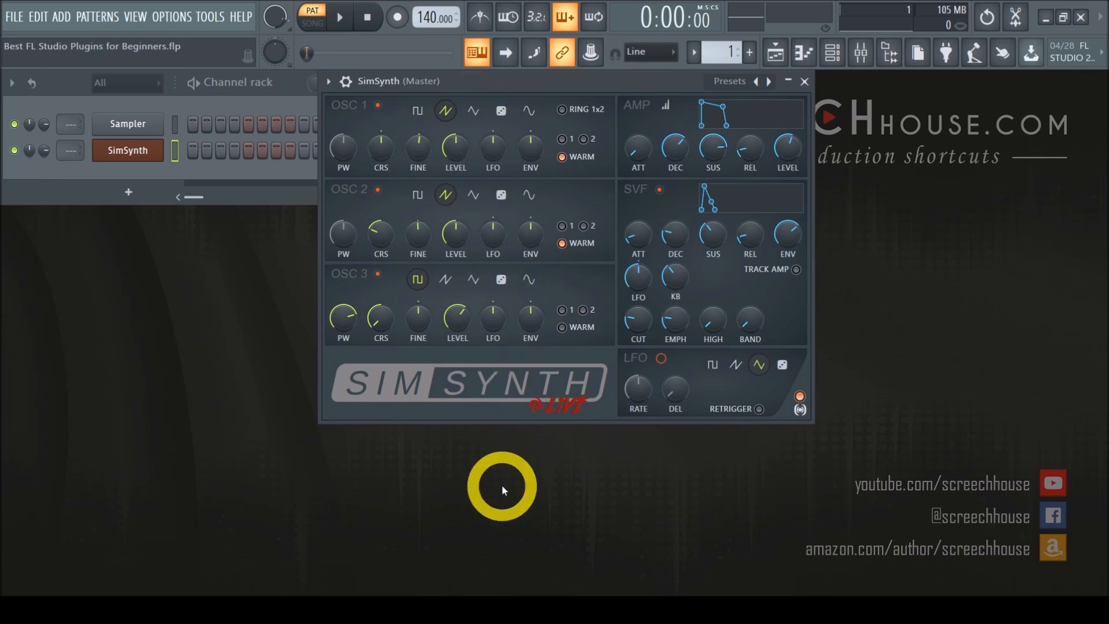
mouse_move(353, 424)
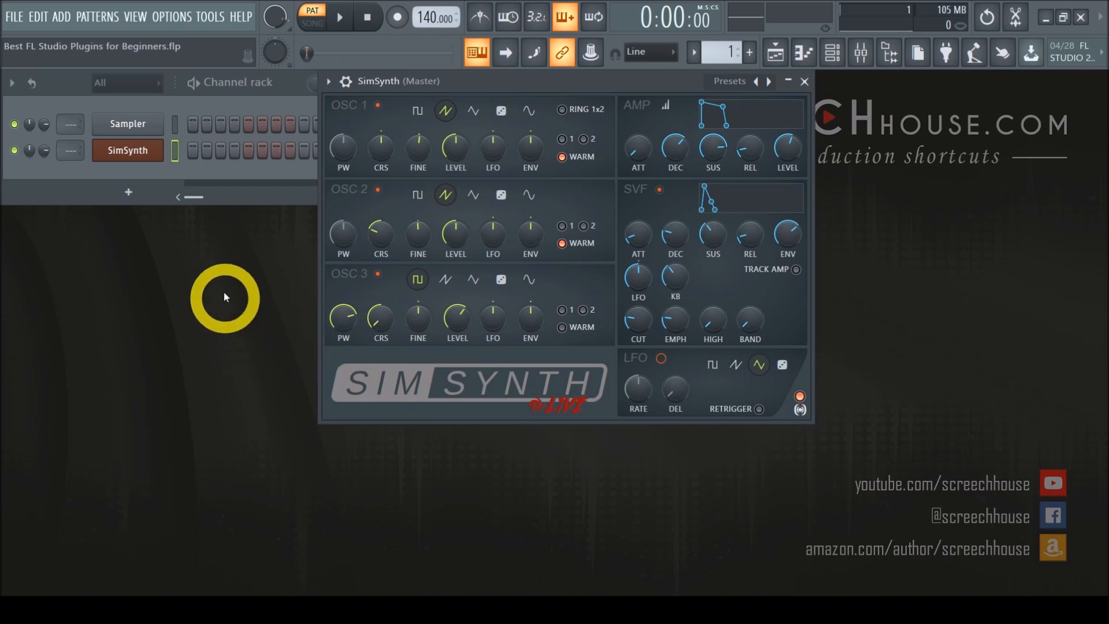
mouse_move(731, 492)
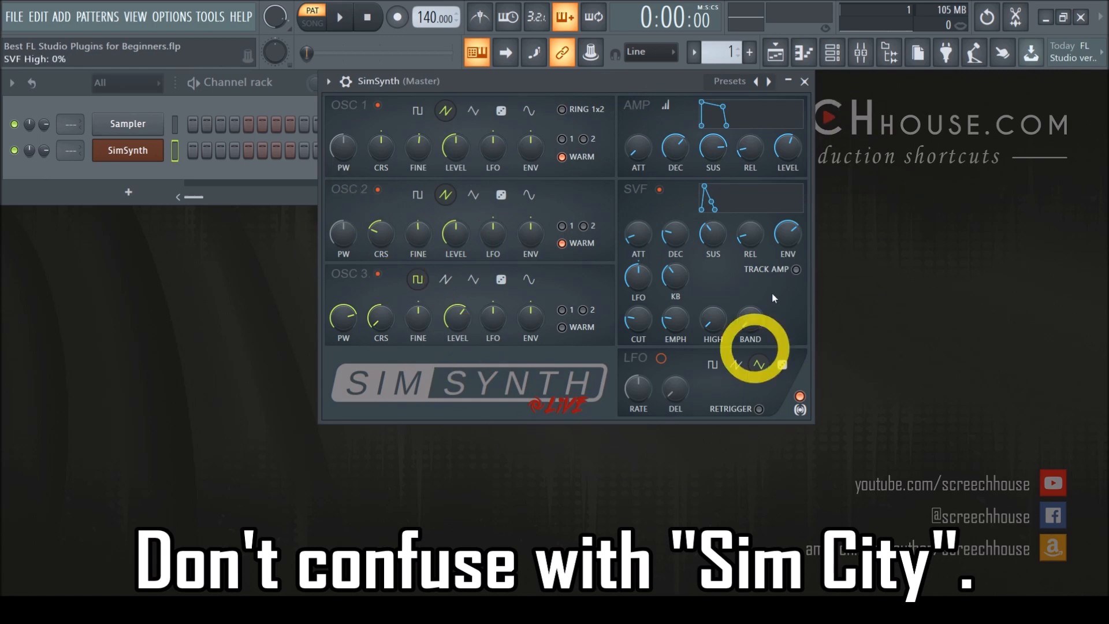
- Nudge SimSynth's oscillator coarse and fine tuning, then bring up the mixer with F9
left_click(418, 278)
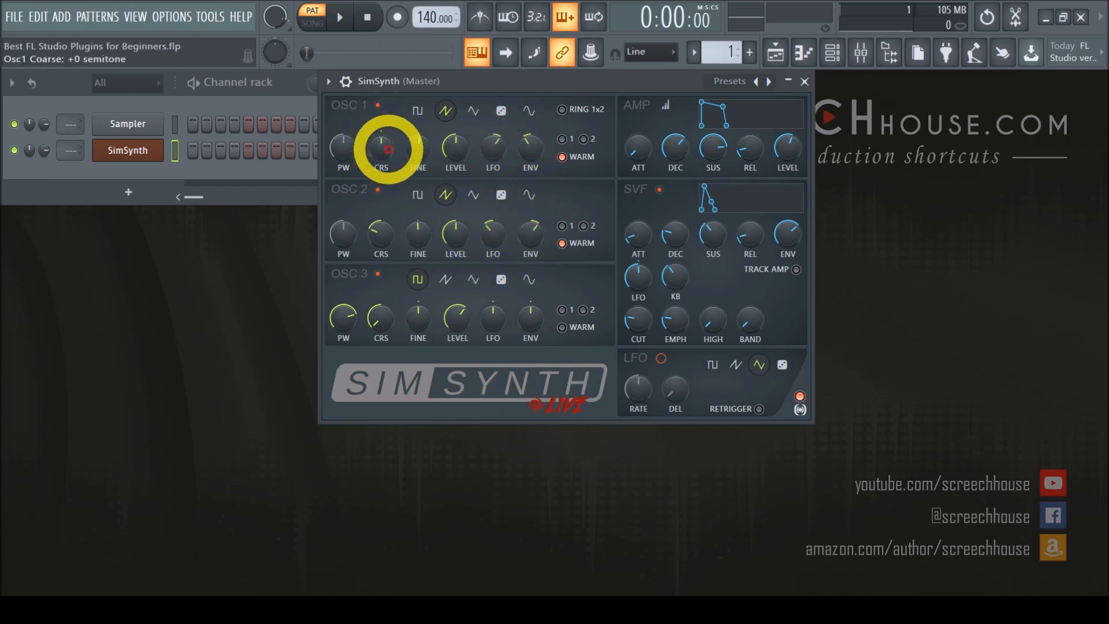
left_click_drag(380, 149, 380, 141)
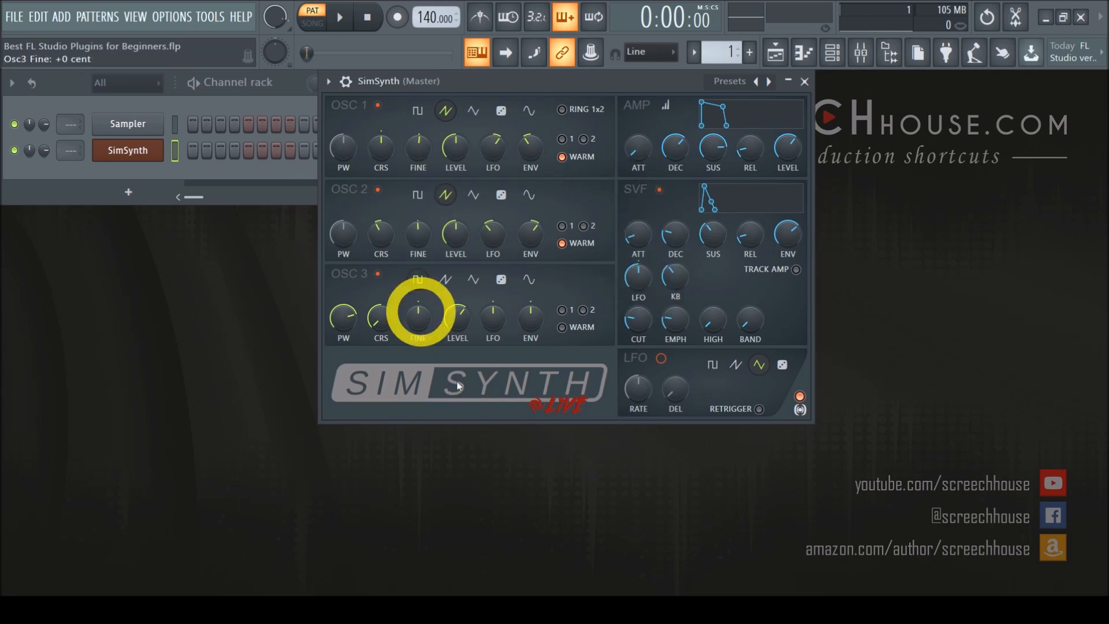
left_click(134, 16)
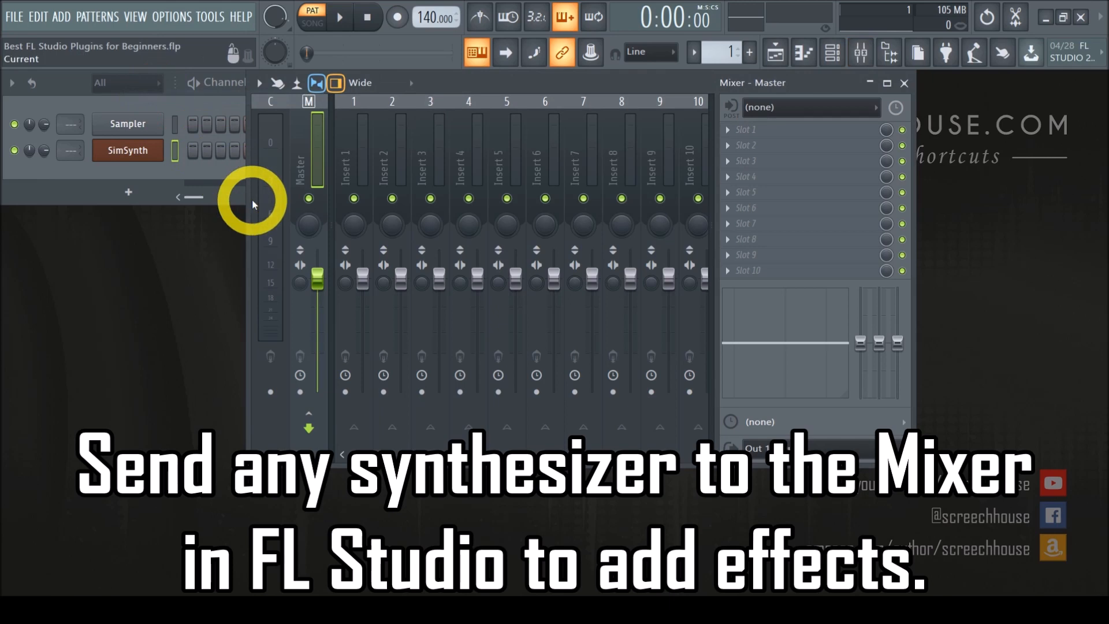
- Close the mixer so SimSynth's window is in front again
left_click(728, 130)
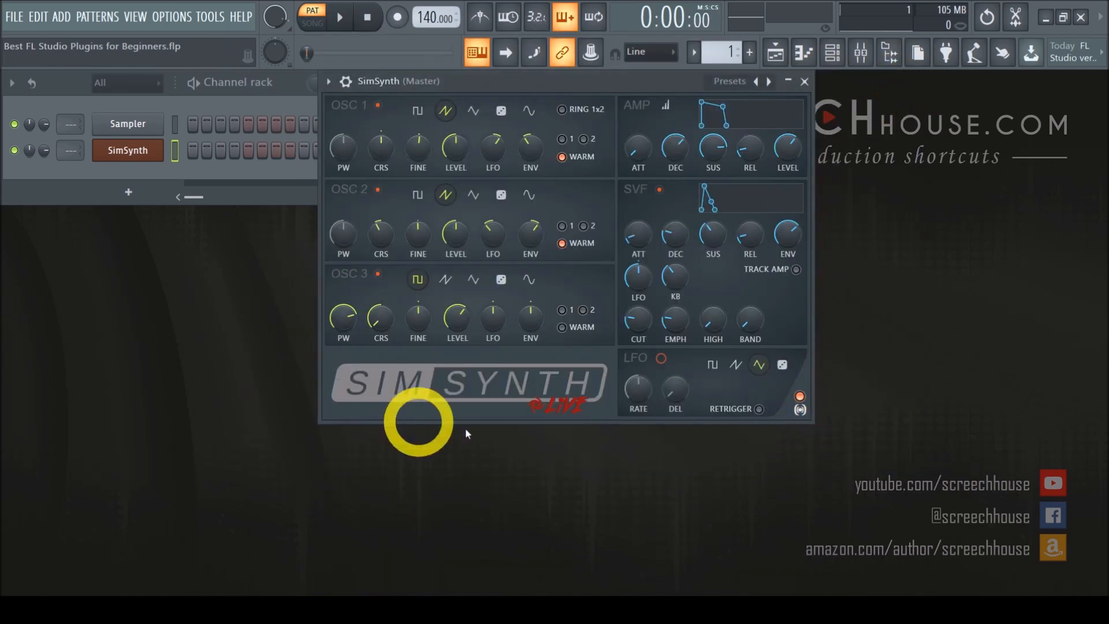
mouse_move(616, 514)
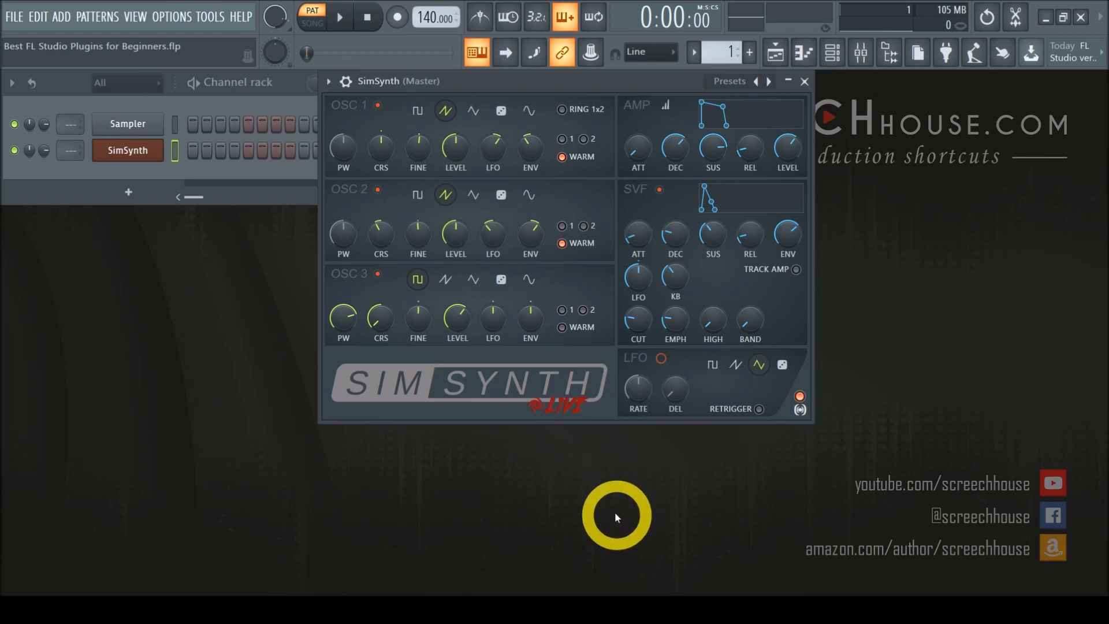
mouse_move(449, 471)
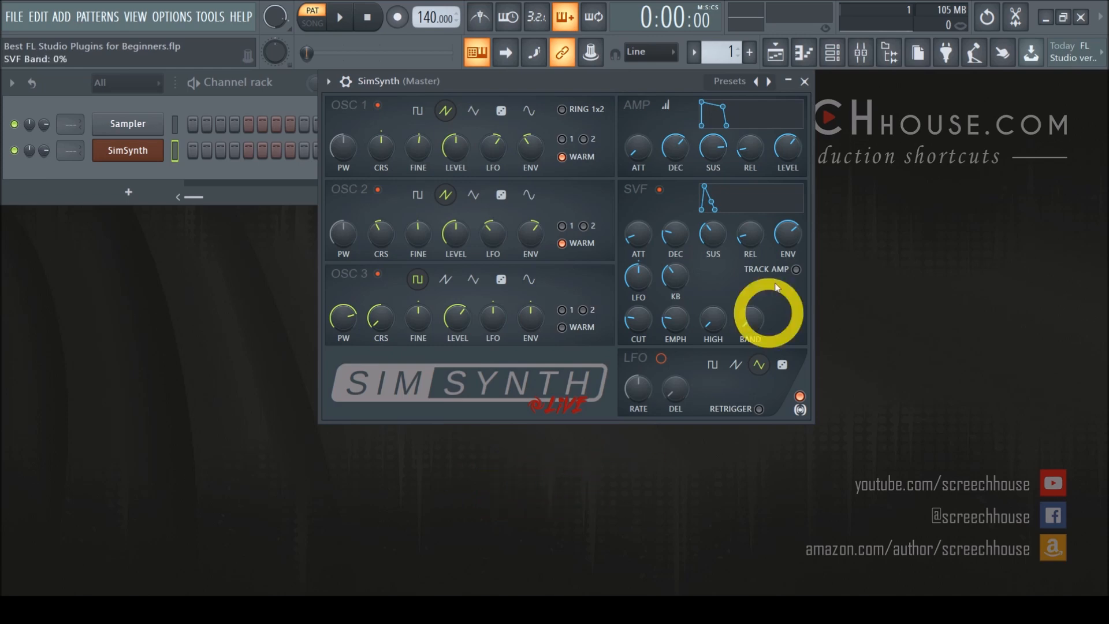
mouse_move(548, 407)
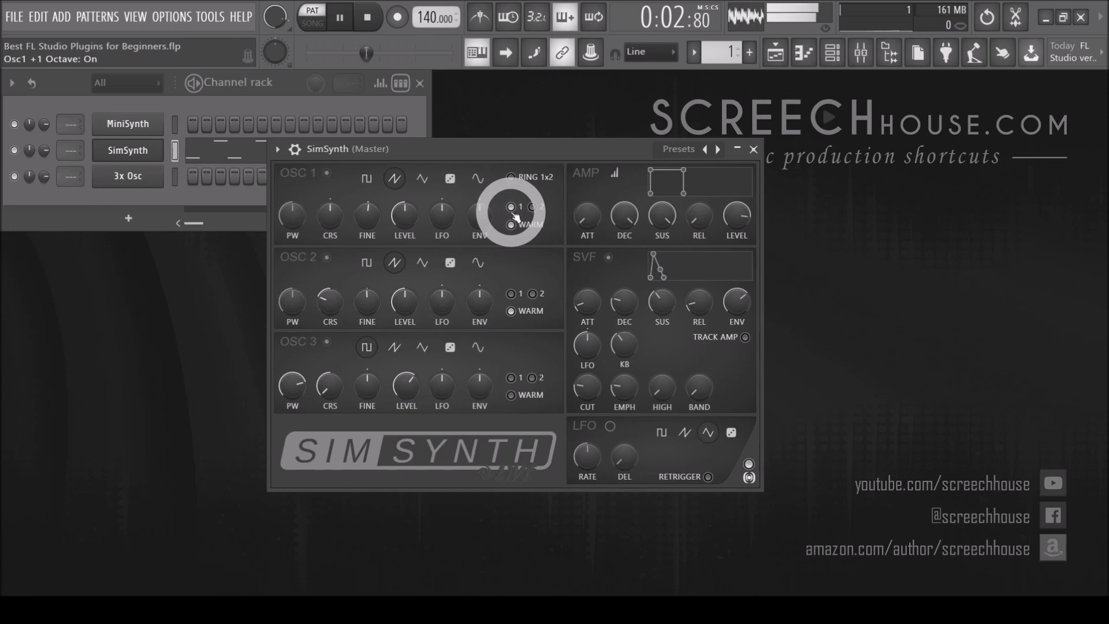
left_click(394, 262)
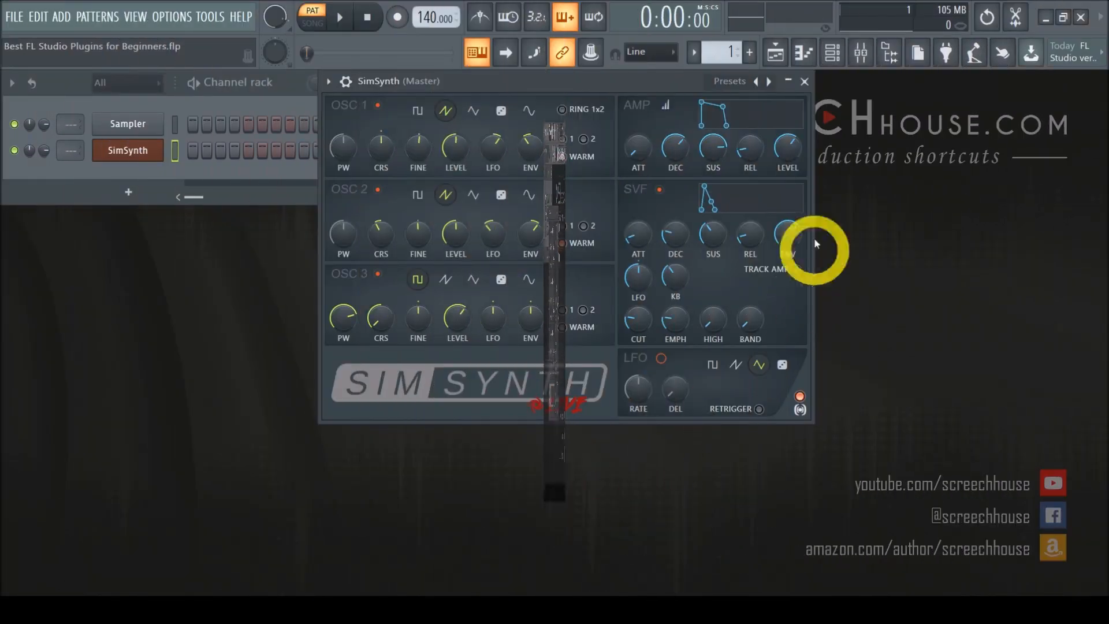
- Close SimSynth and show the Add plugin list with 3x Osc at the top
left_click(804, 81)
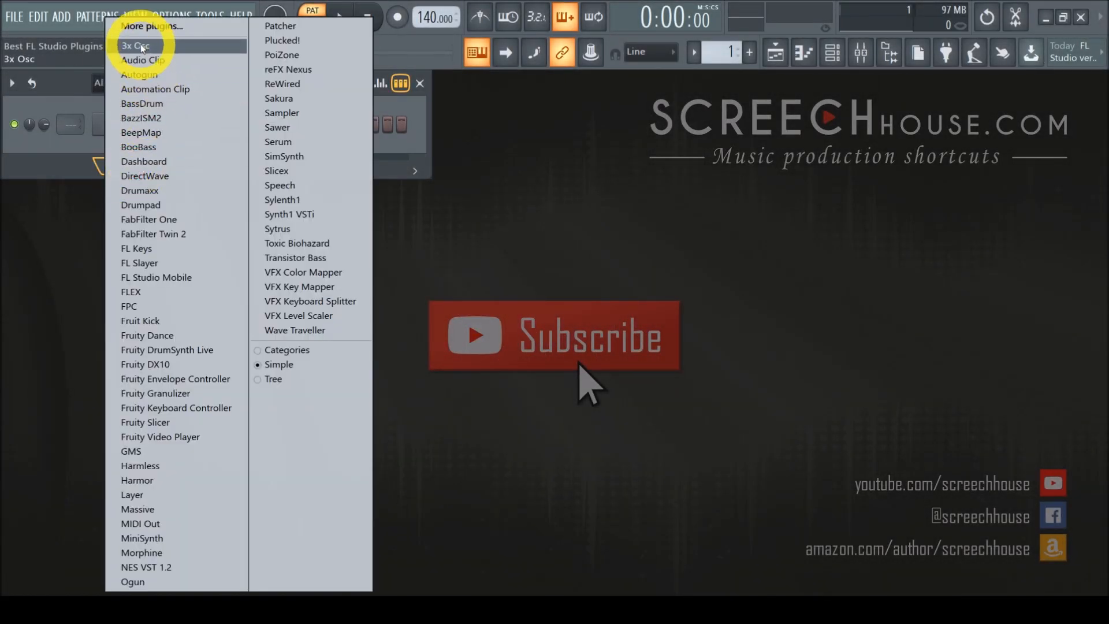
- Add a 3x Osc channel, replacing SimSynth beside the Sampler
left_click(133, 45)
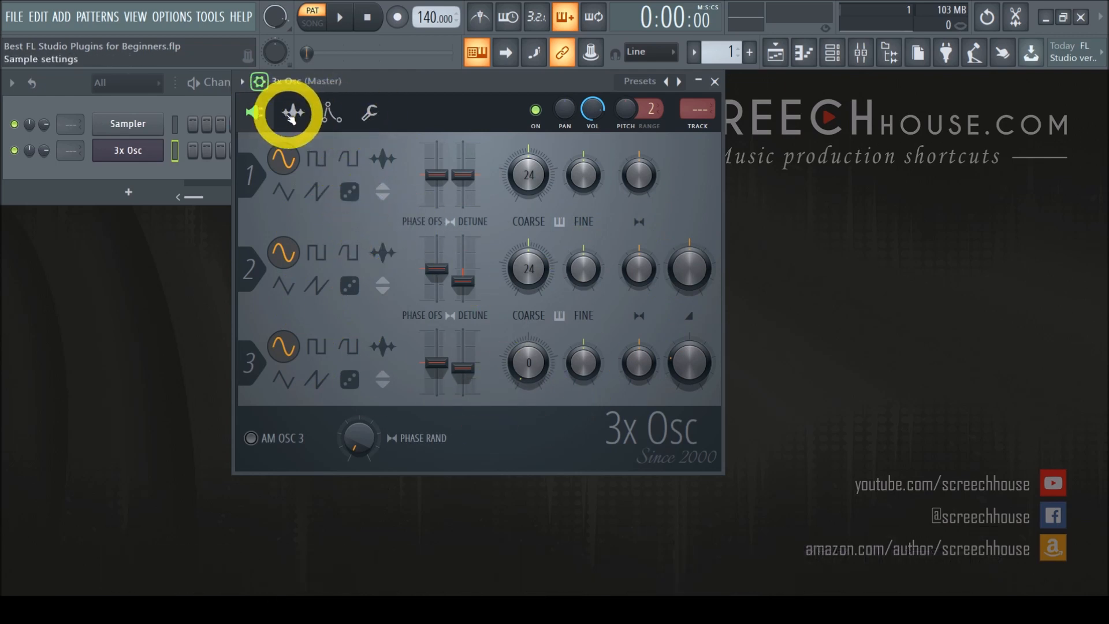
- Tour 3x Osc's envelope and misc pages, then set osc 2 to square and osc 3 to saw
left_click(331, 112)
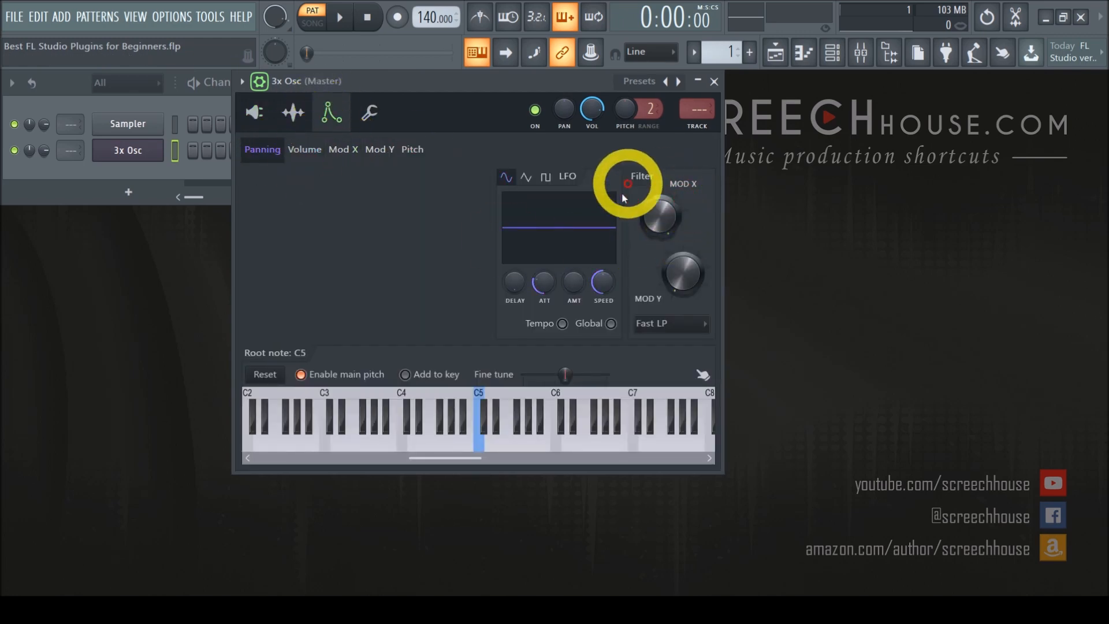
left_click(371, 112)
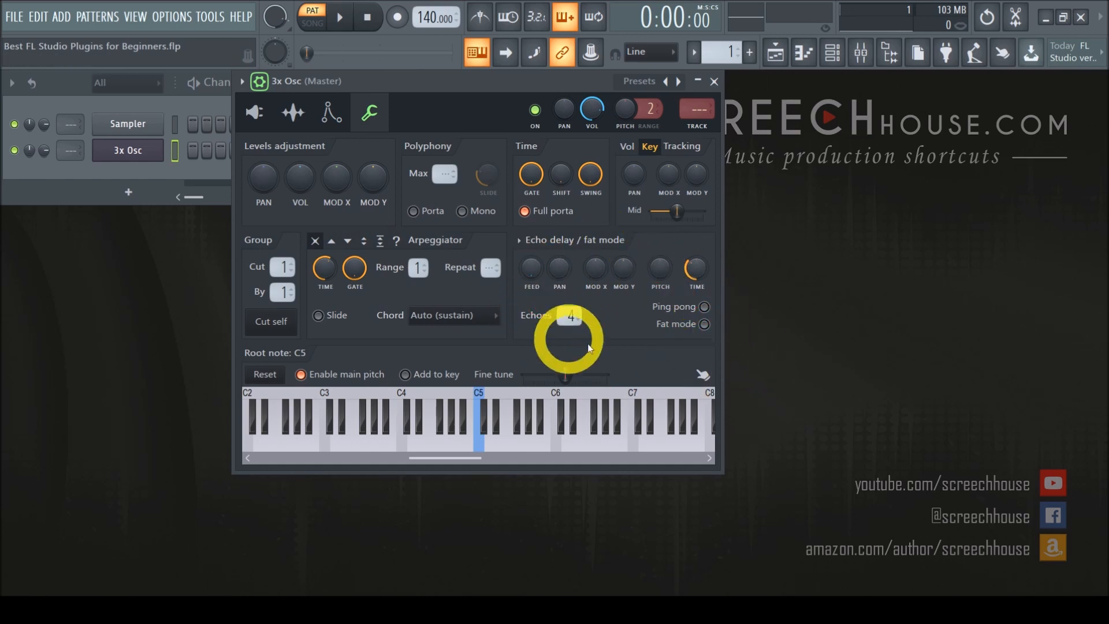
mouse_move(535, 361)
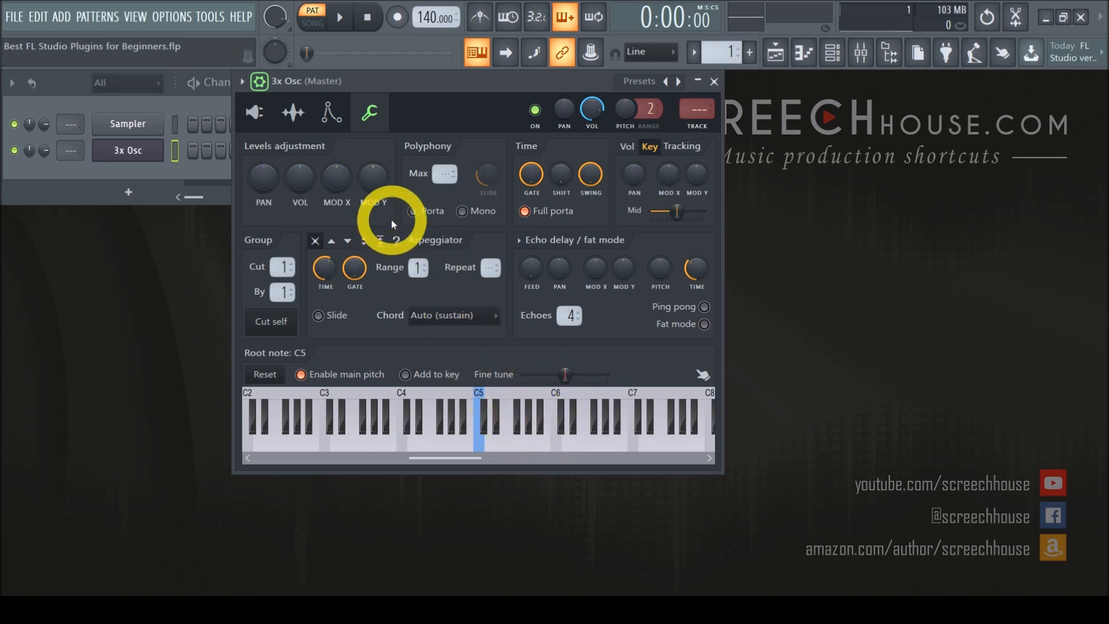
left_click(254, 112)
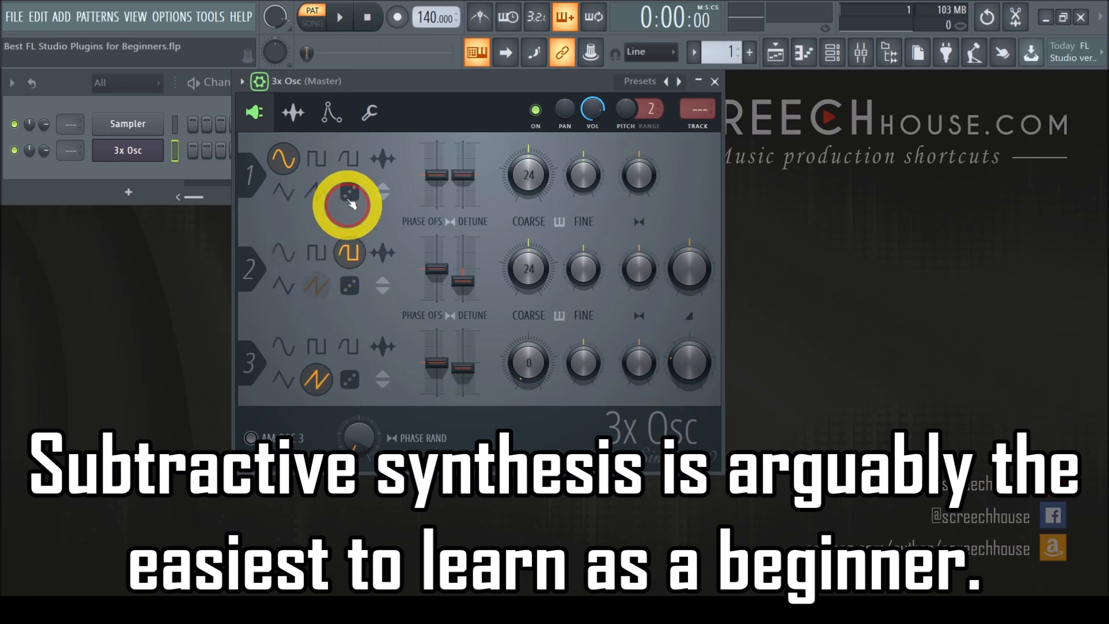
- Make osc 1 a saw wave, raise osc 3 coarse pitch to 24 and detune osc 1
left_click(316, 191)
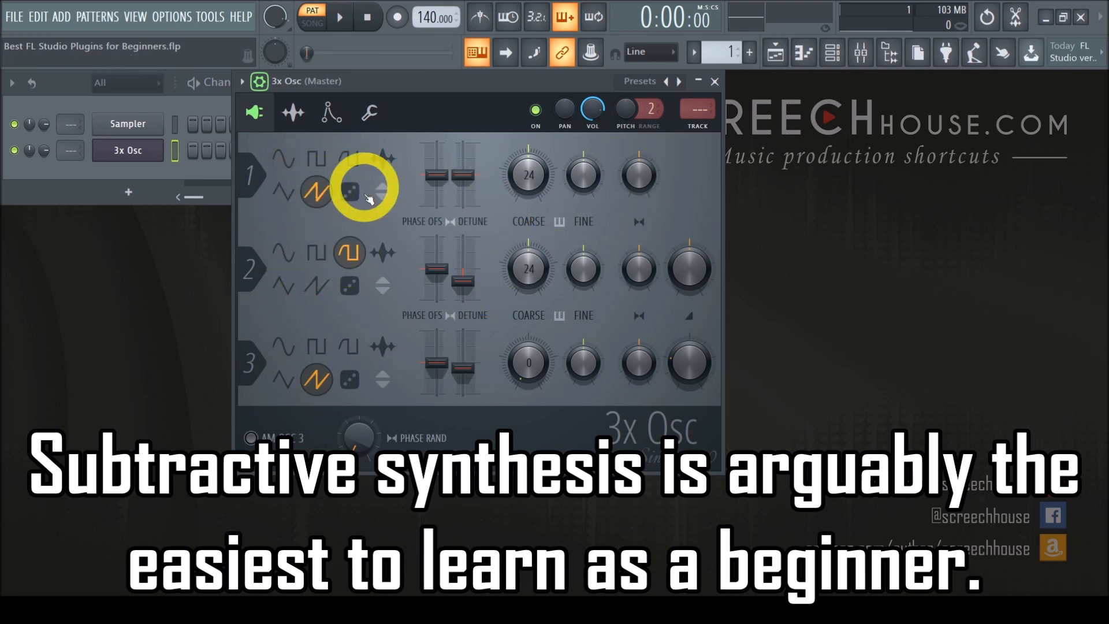
mouse_move(527, 424)
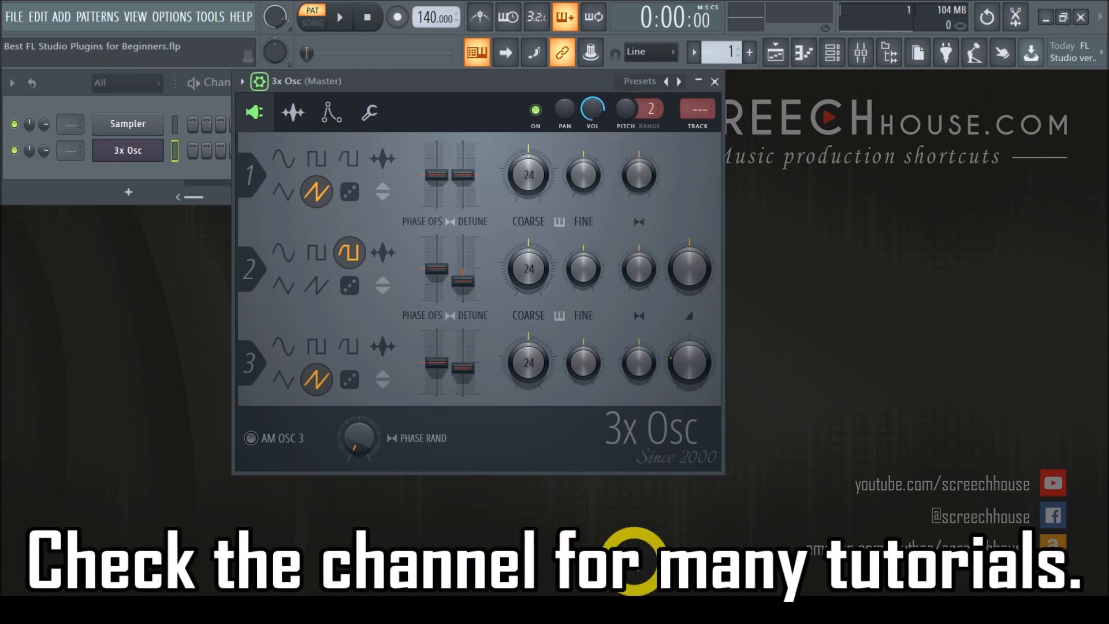
mouse_move(698, 530)
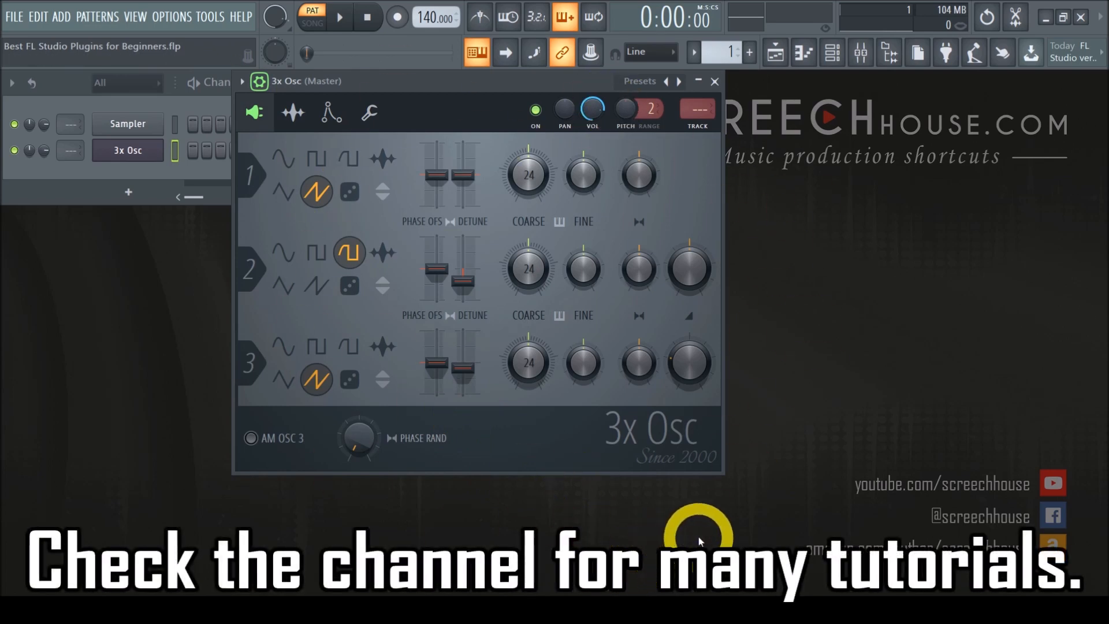
mouse_move(590, 527)
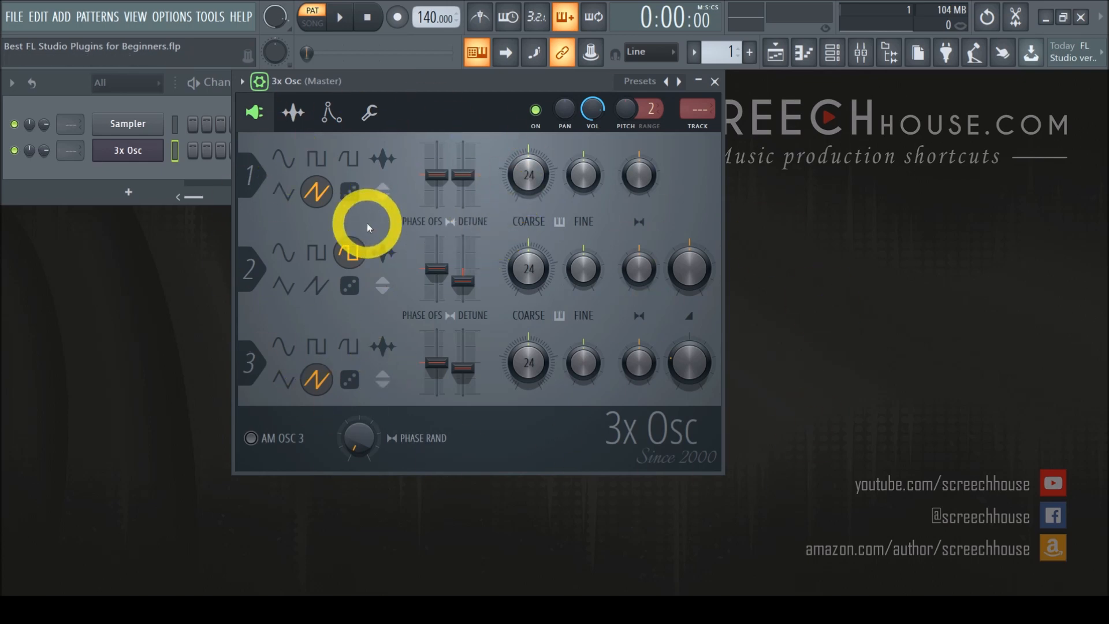
left_click(348, 253)
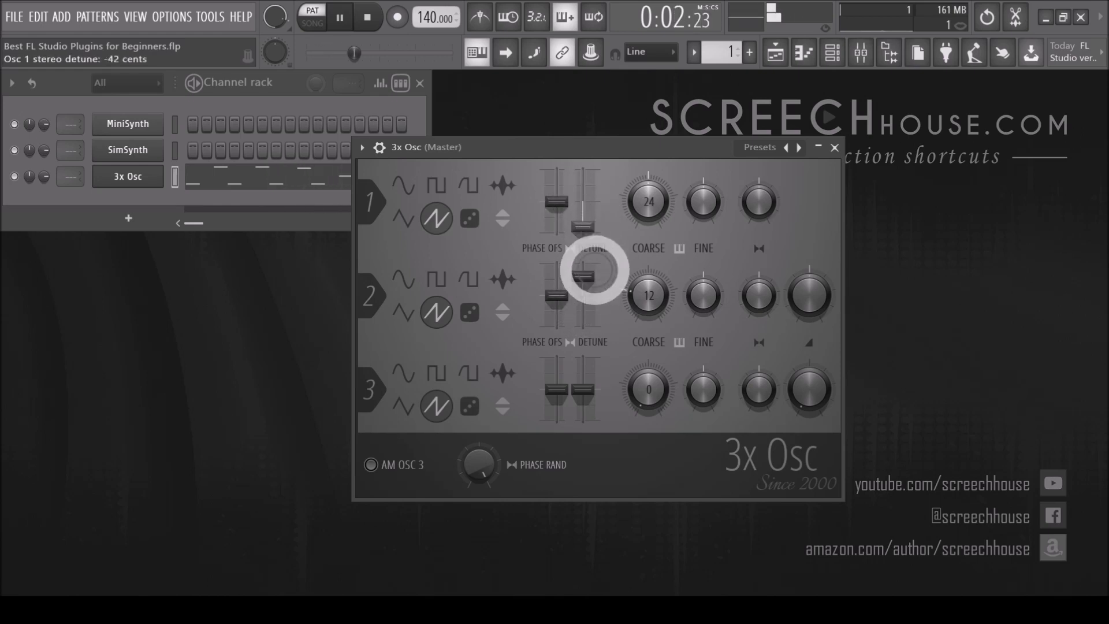
- Detune oscillator 1 for width, change the Echoes count, review the envelope and close 3x Osc
left_click_drag(583, 276, 559, 310)
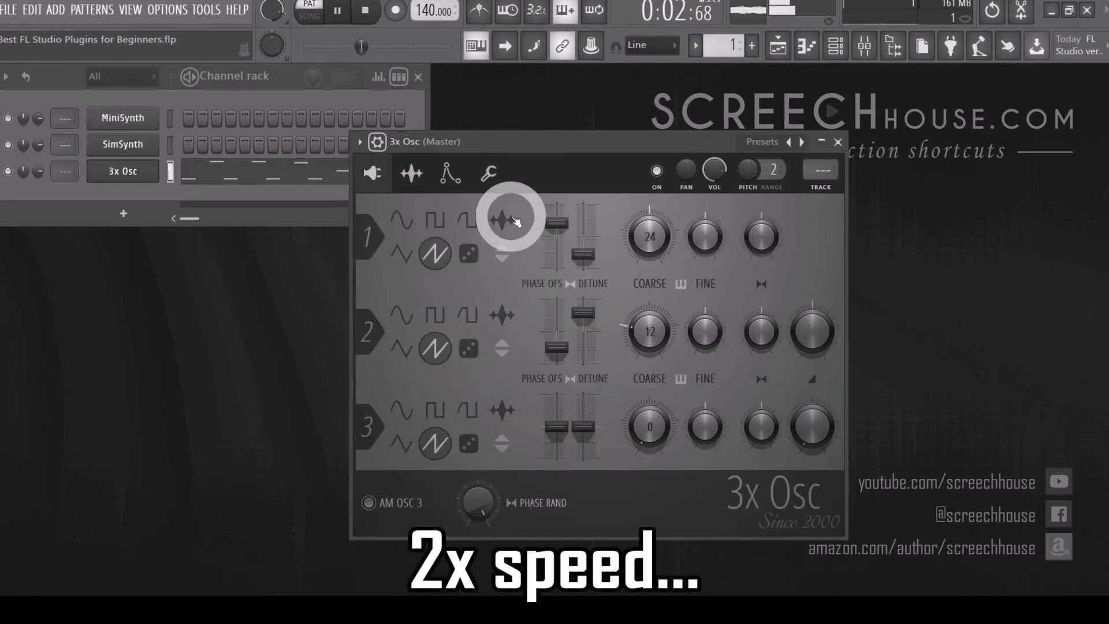
left_click(488, 173)
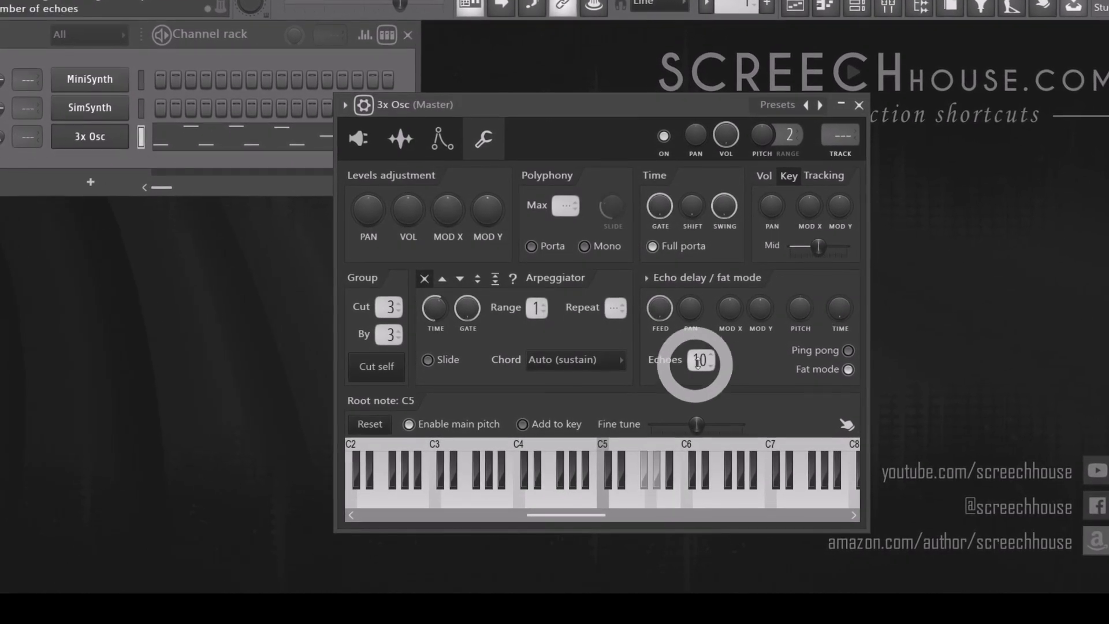
left_click(440, 137)
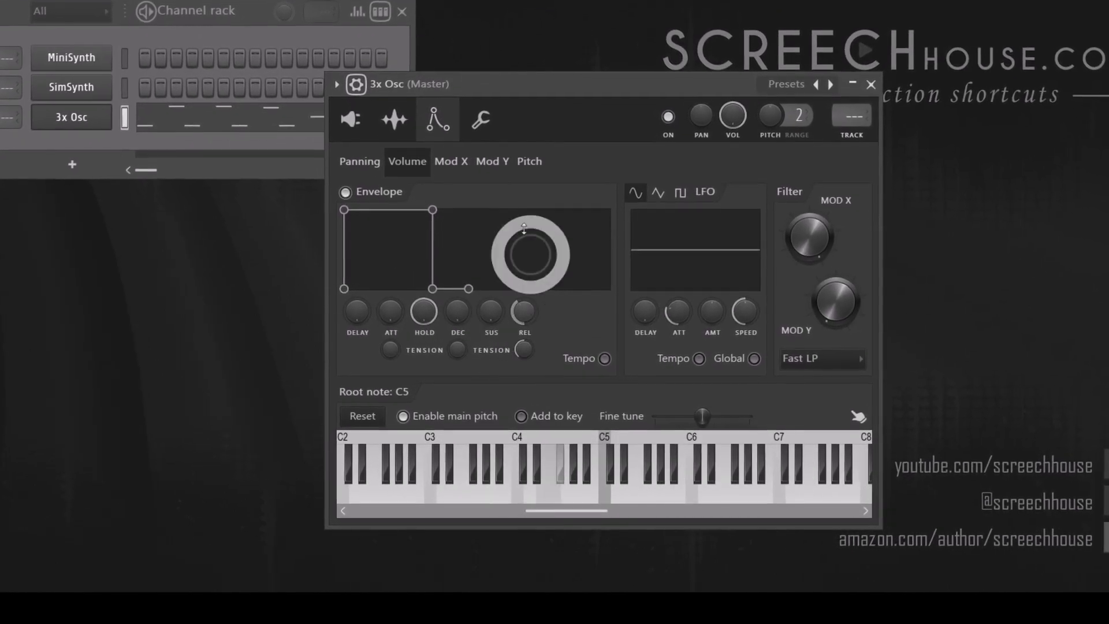
left_click(394, 119)
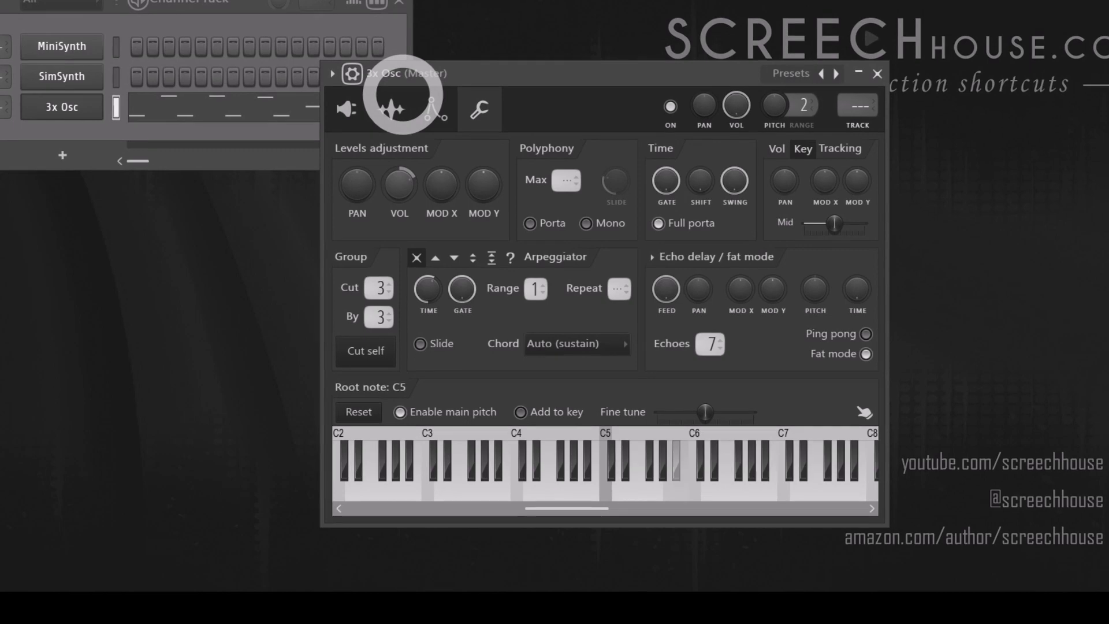
left_click(433, 101)
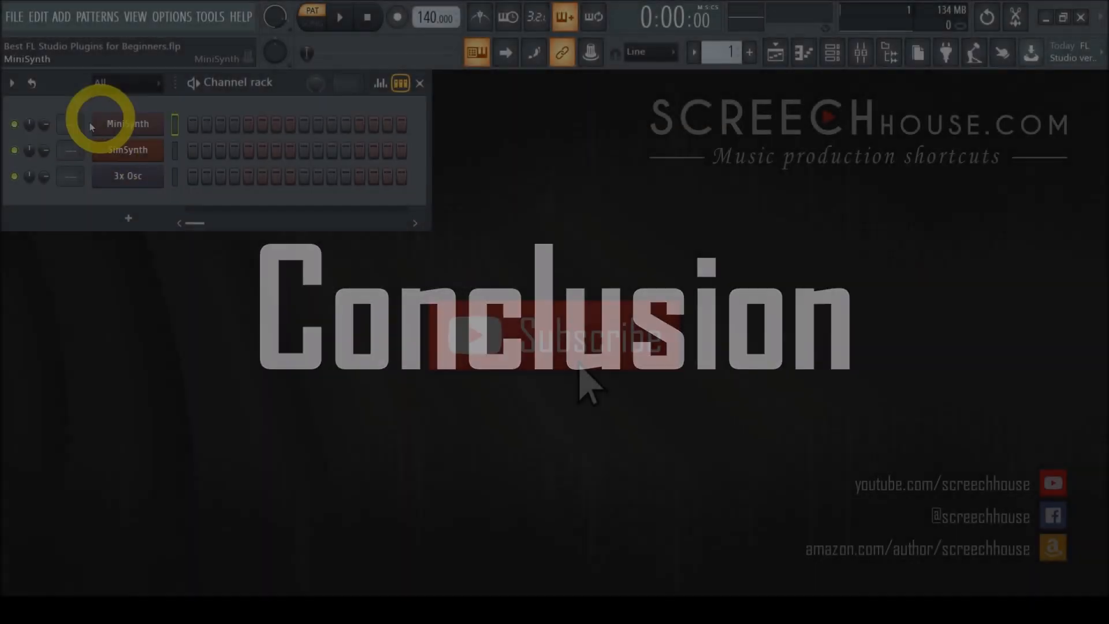
- Bring up MiniSynth, SimSynth and 3x Osc from the Channel rack in turn
left_click(127, 149)
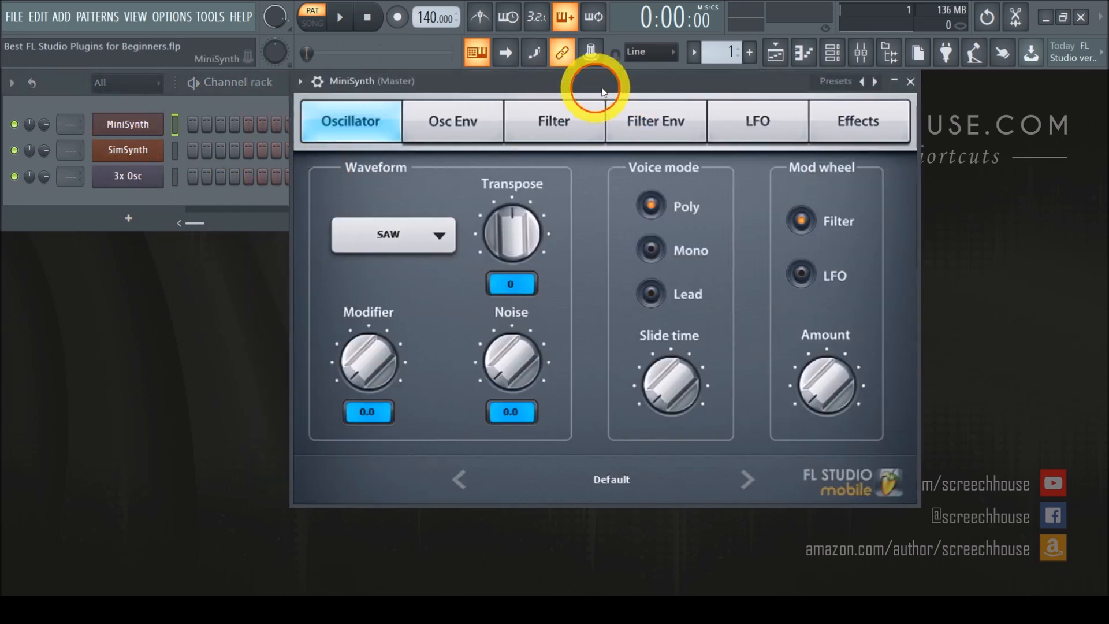
left_click(127, 150)
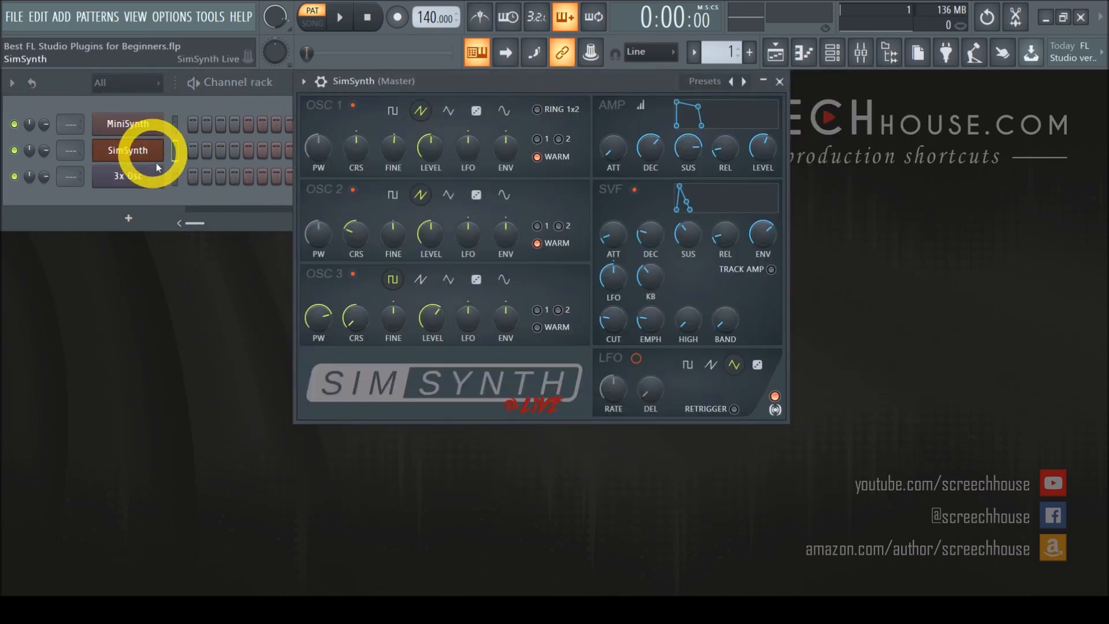
left_click(127, 176)
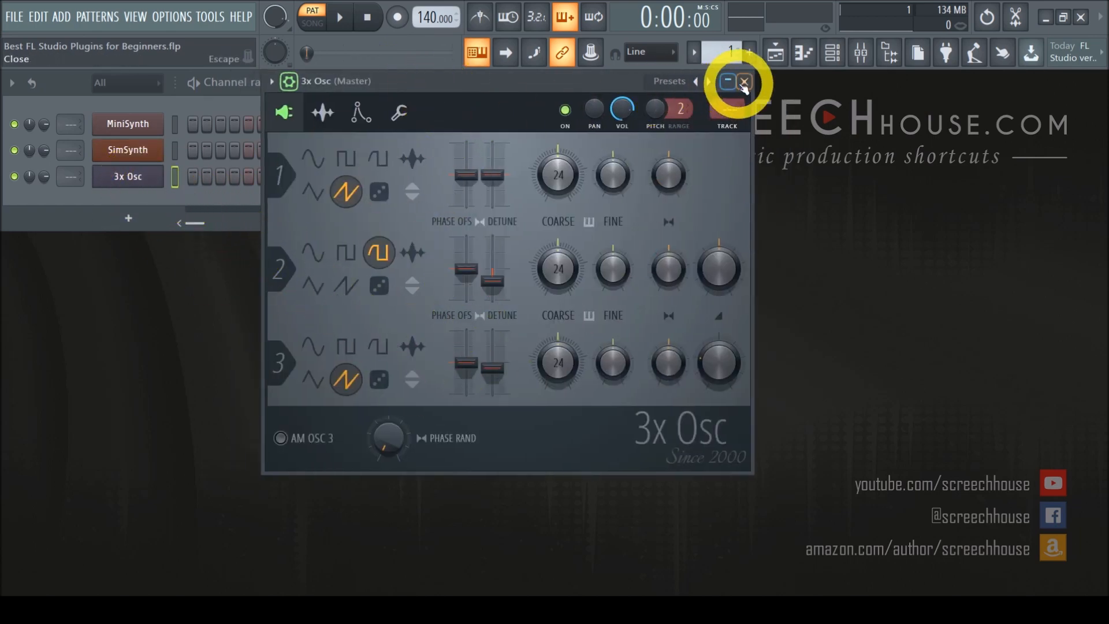
- Set osc 1 coarse pitch to 25 and osc 2 panning to 19% right, then close 3x Osc
left_click(743, 81)
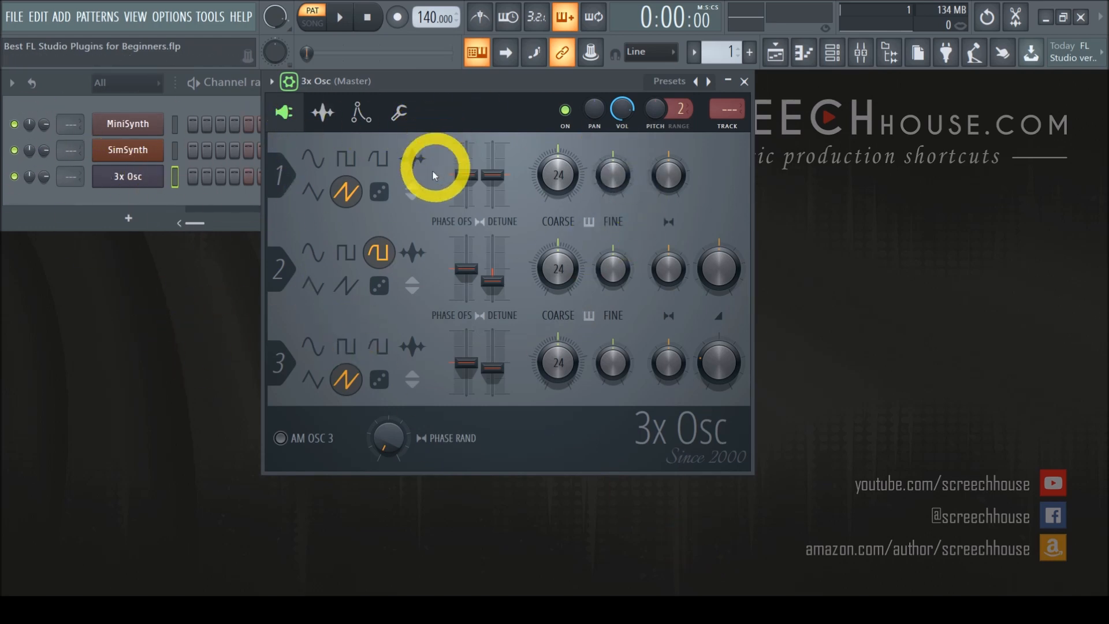
left_click_drag(557, 175, 557, 168)
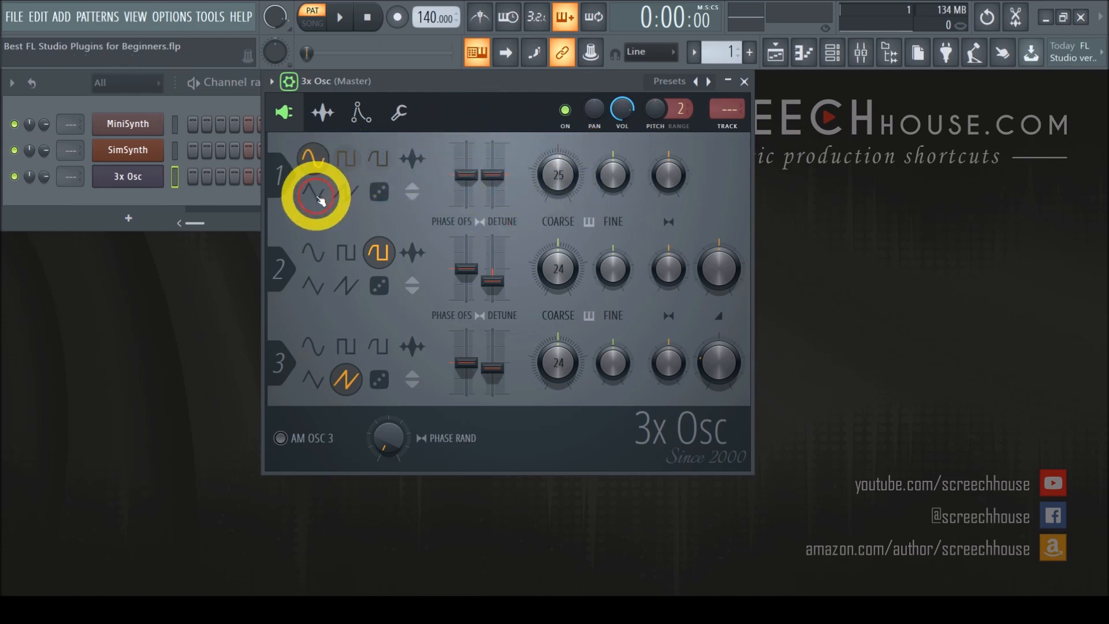
left_click_drag(669, 267, 669, 254)
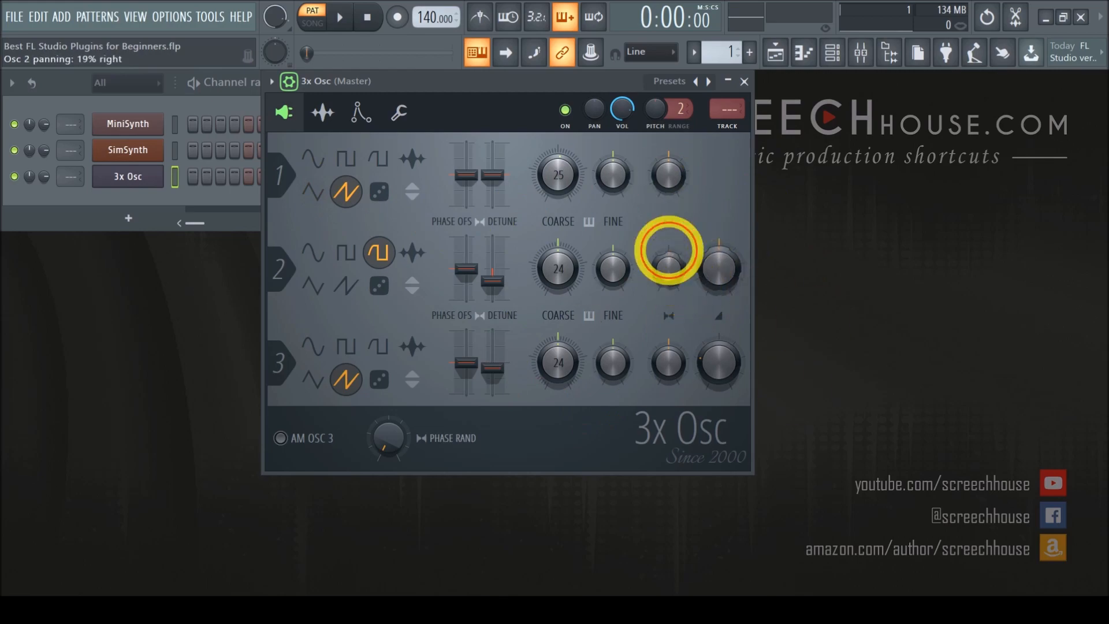
left_click(743, 81)
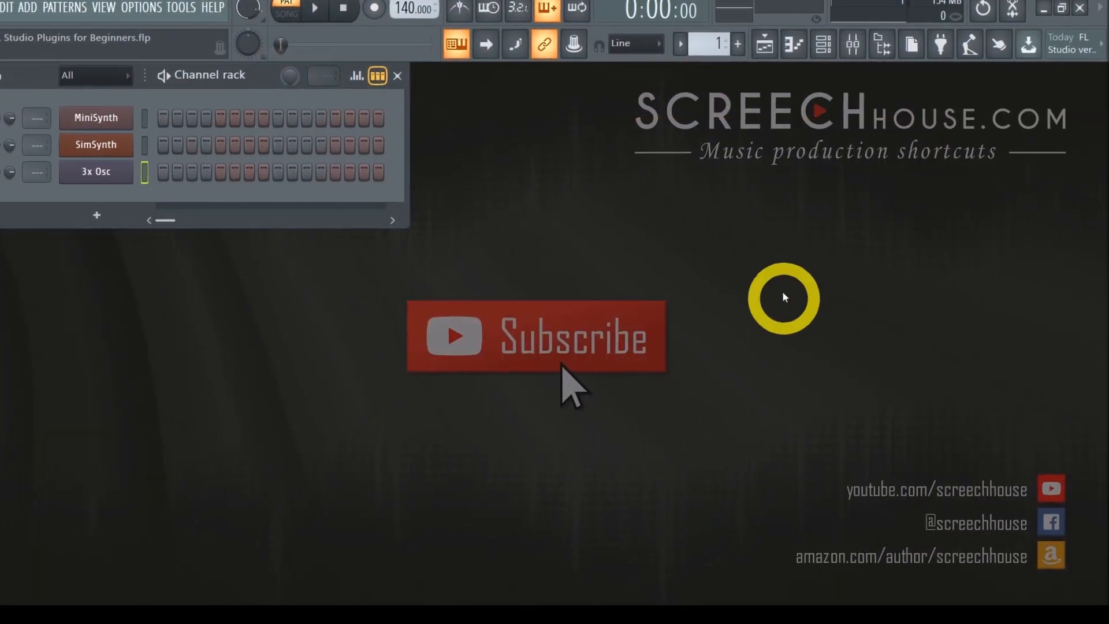